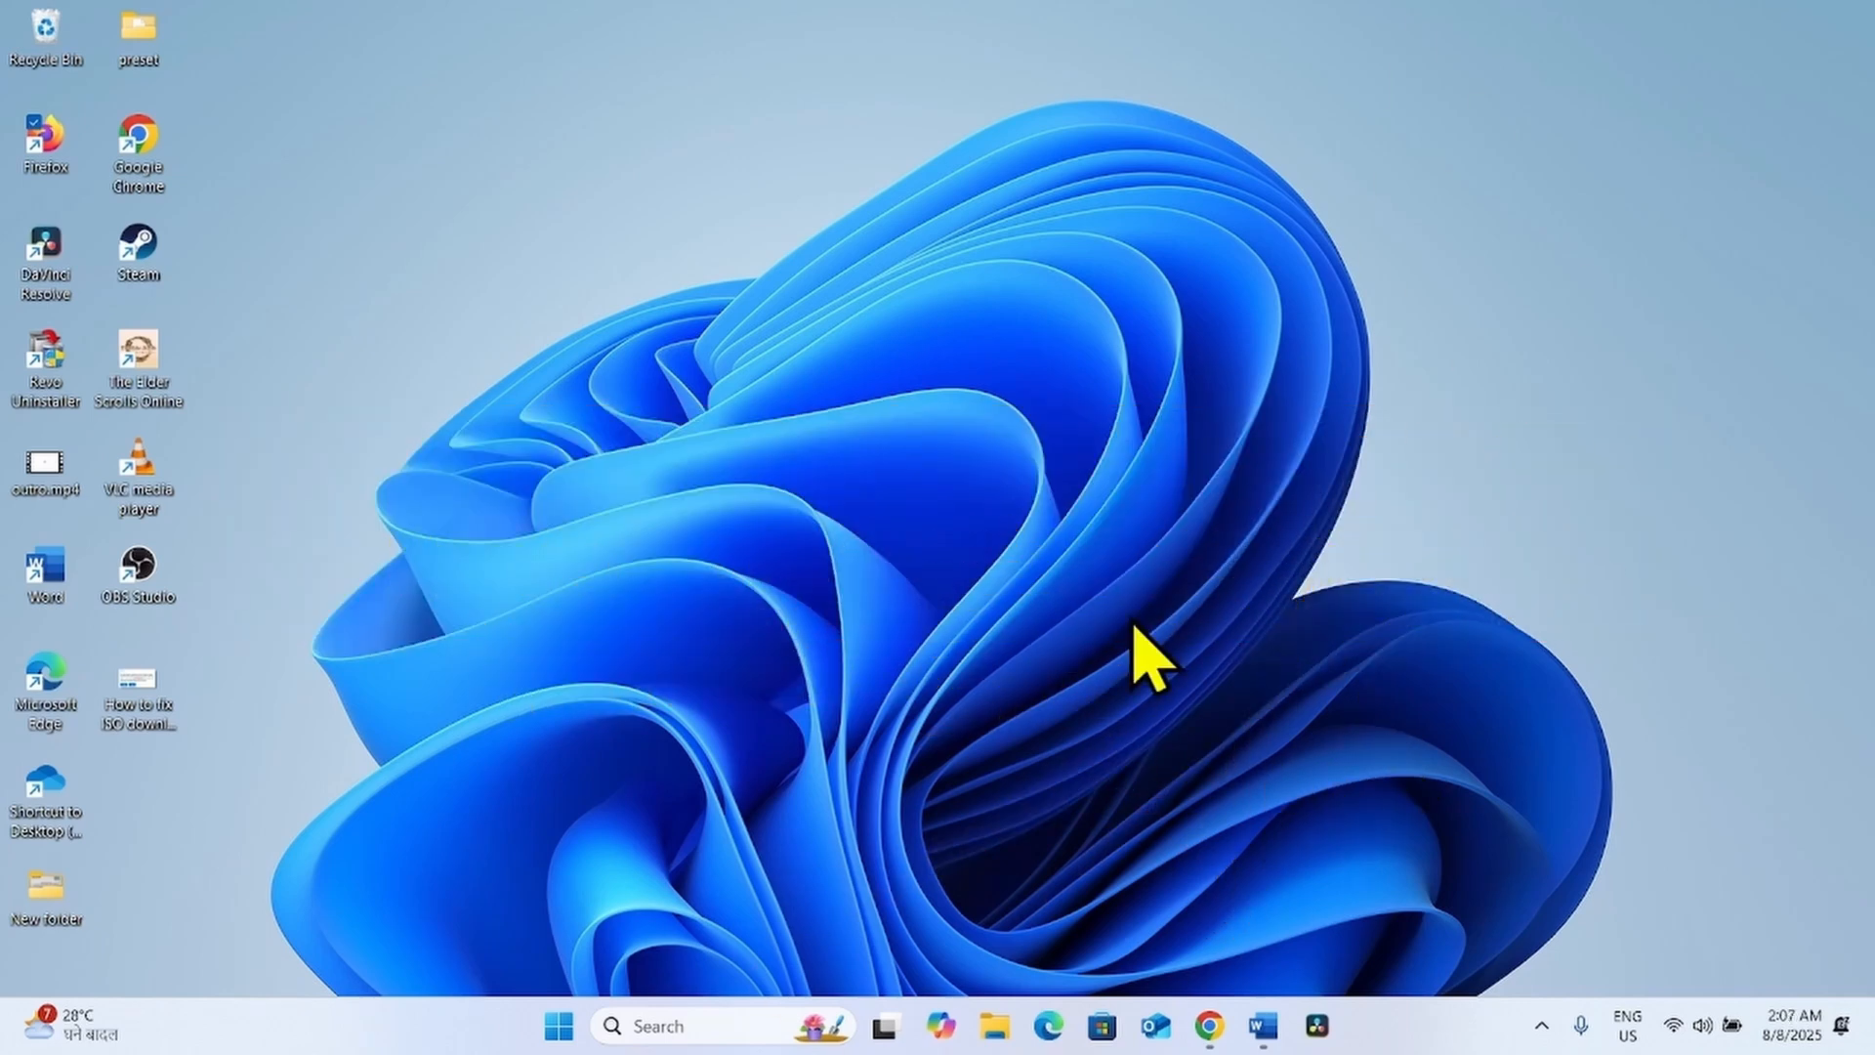
{"action": "mouse_move", "coordinate": [1088, 736]}
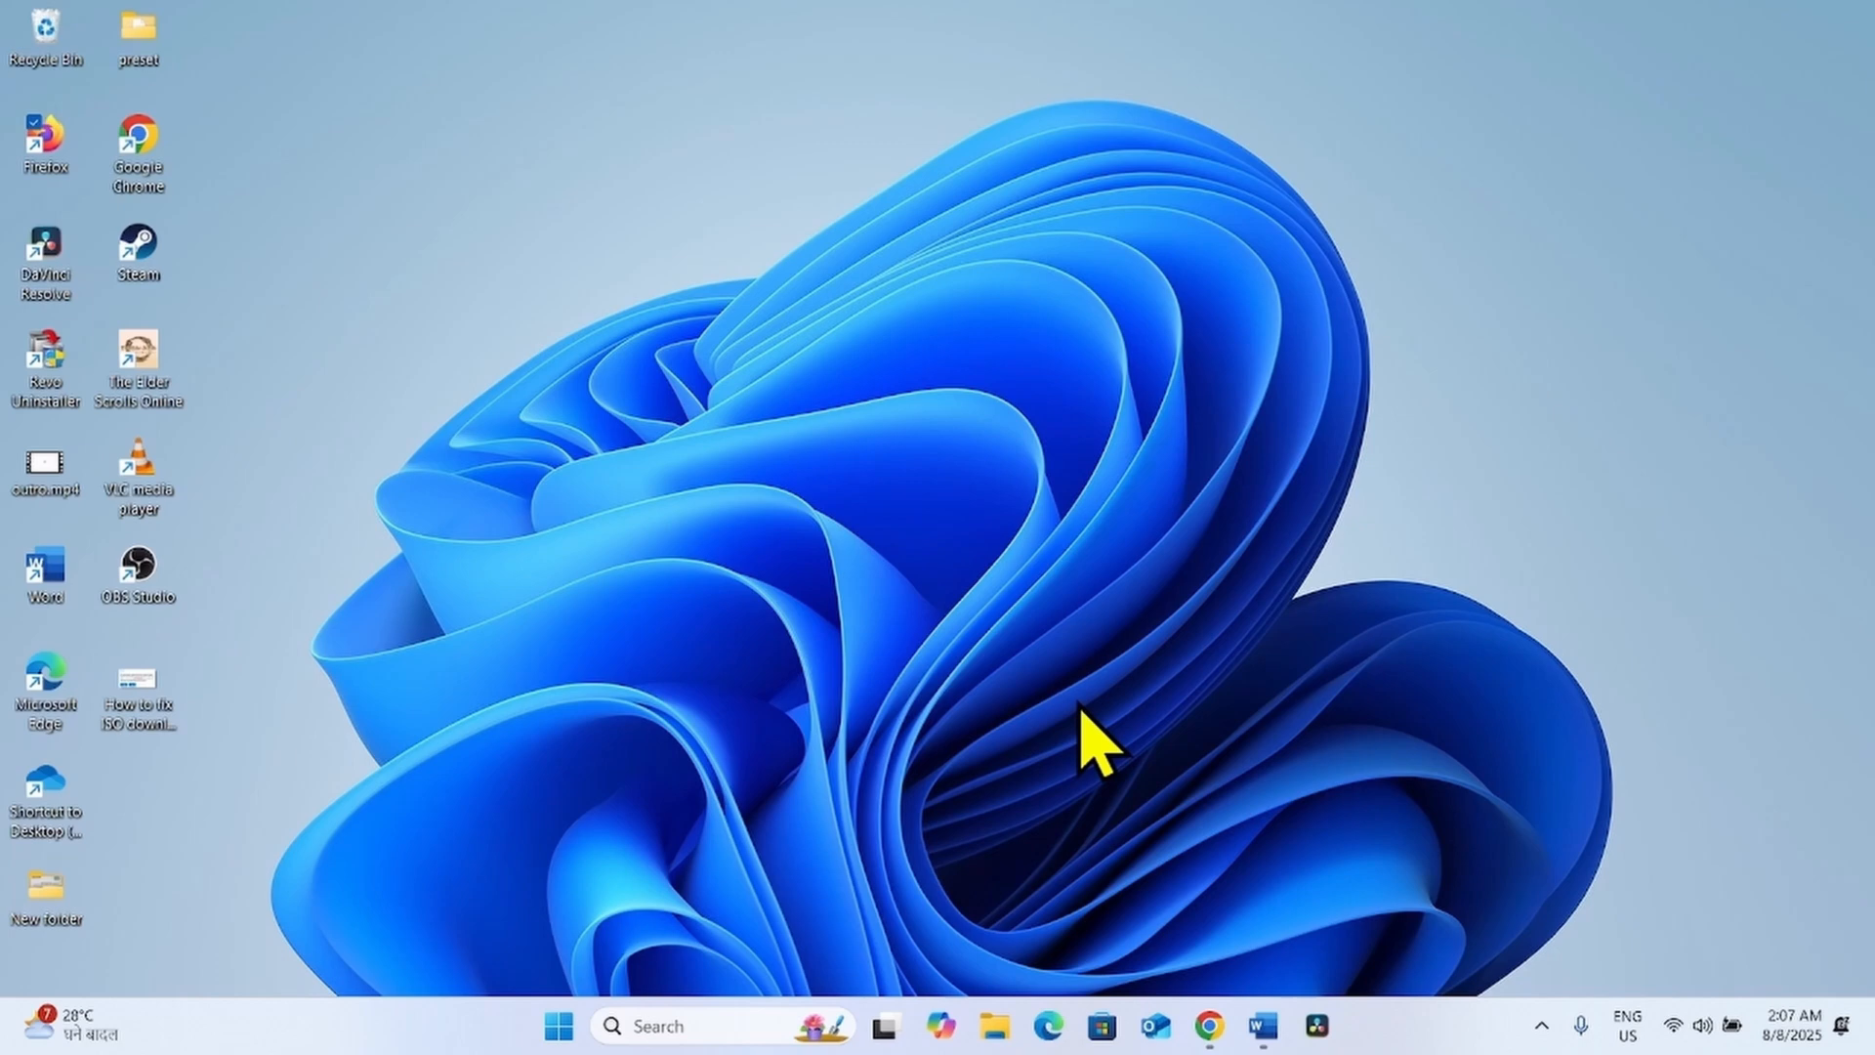
{"action": "mouse_move", "coordinate": [1162, 694]}
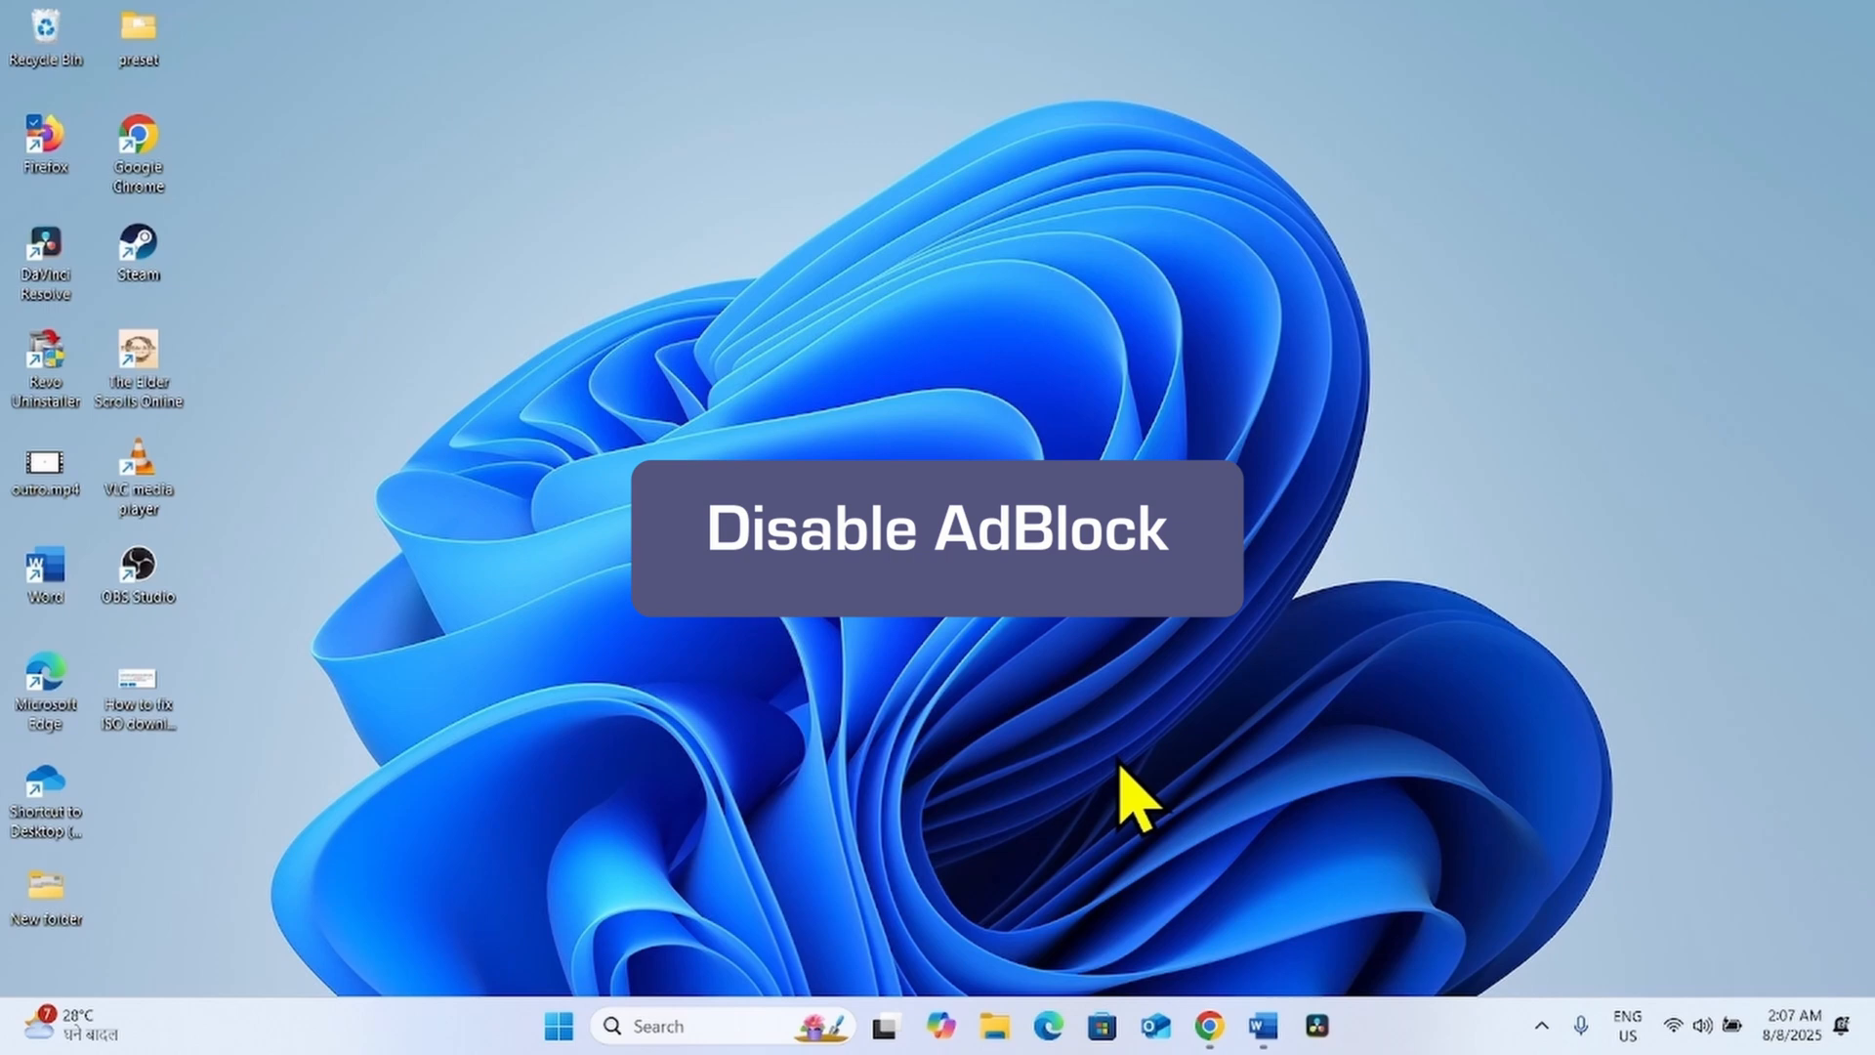
{"action": "mouse_move", "coordinate": [1239, 832]}
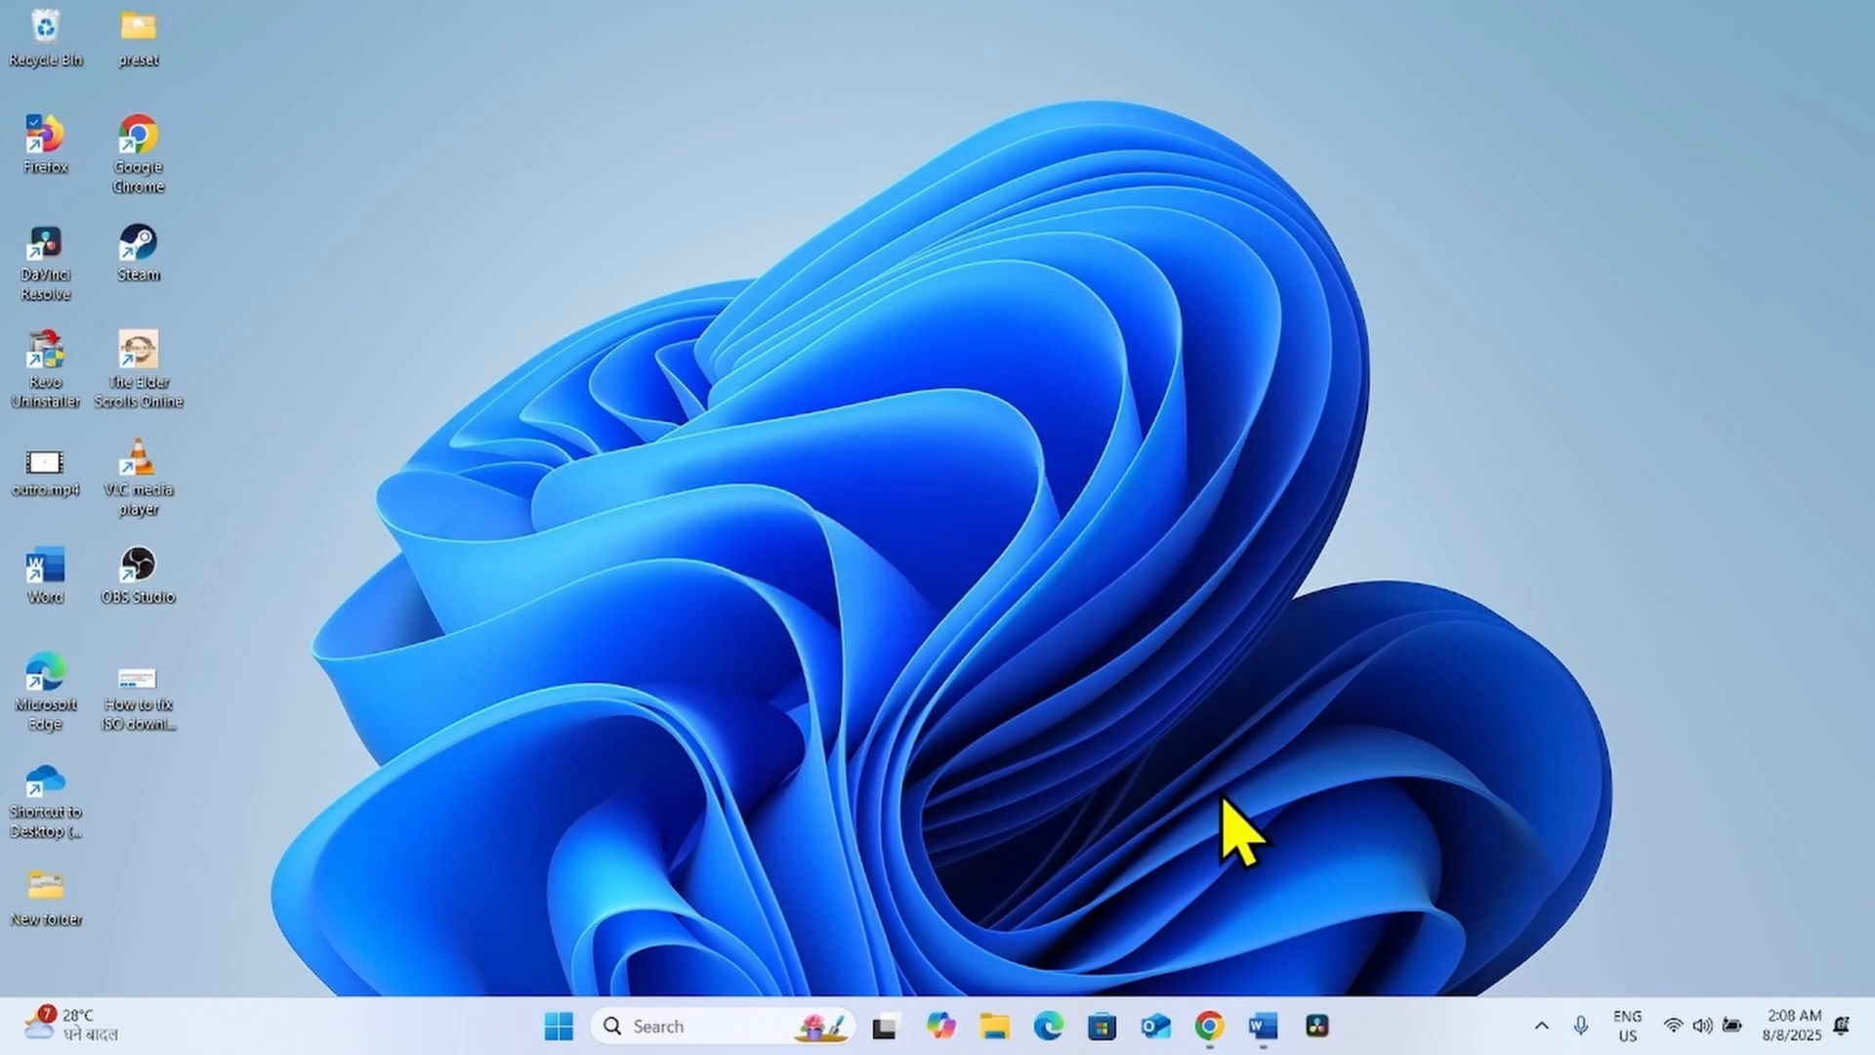
{"action": "mouse_move", "coordinate": [1250, 891]}
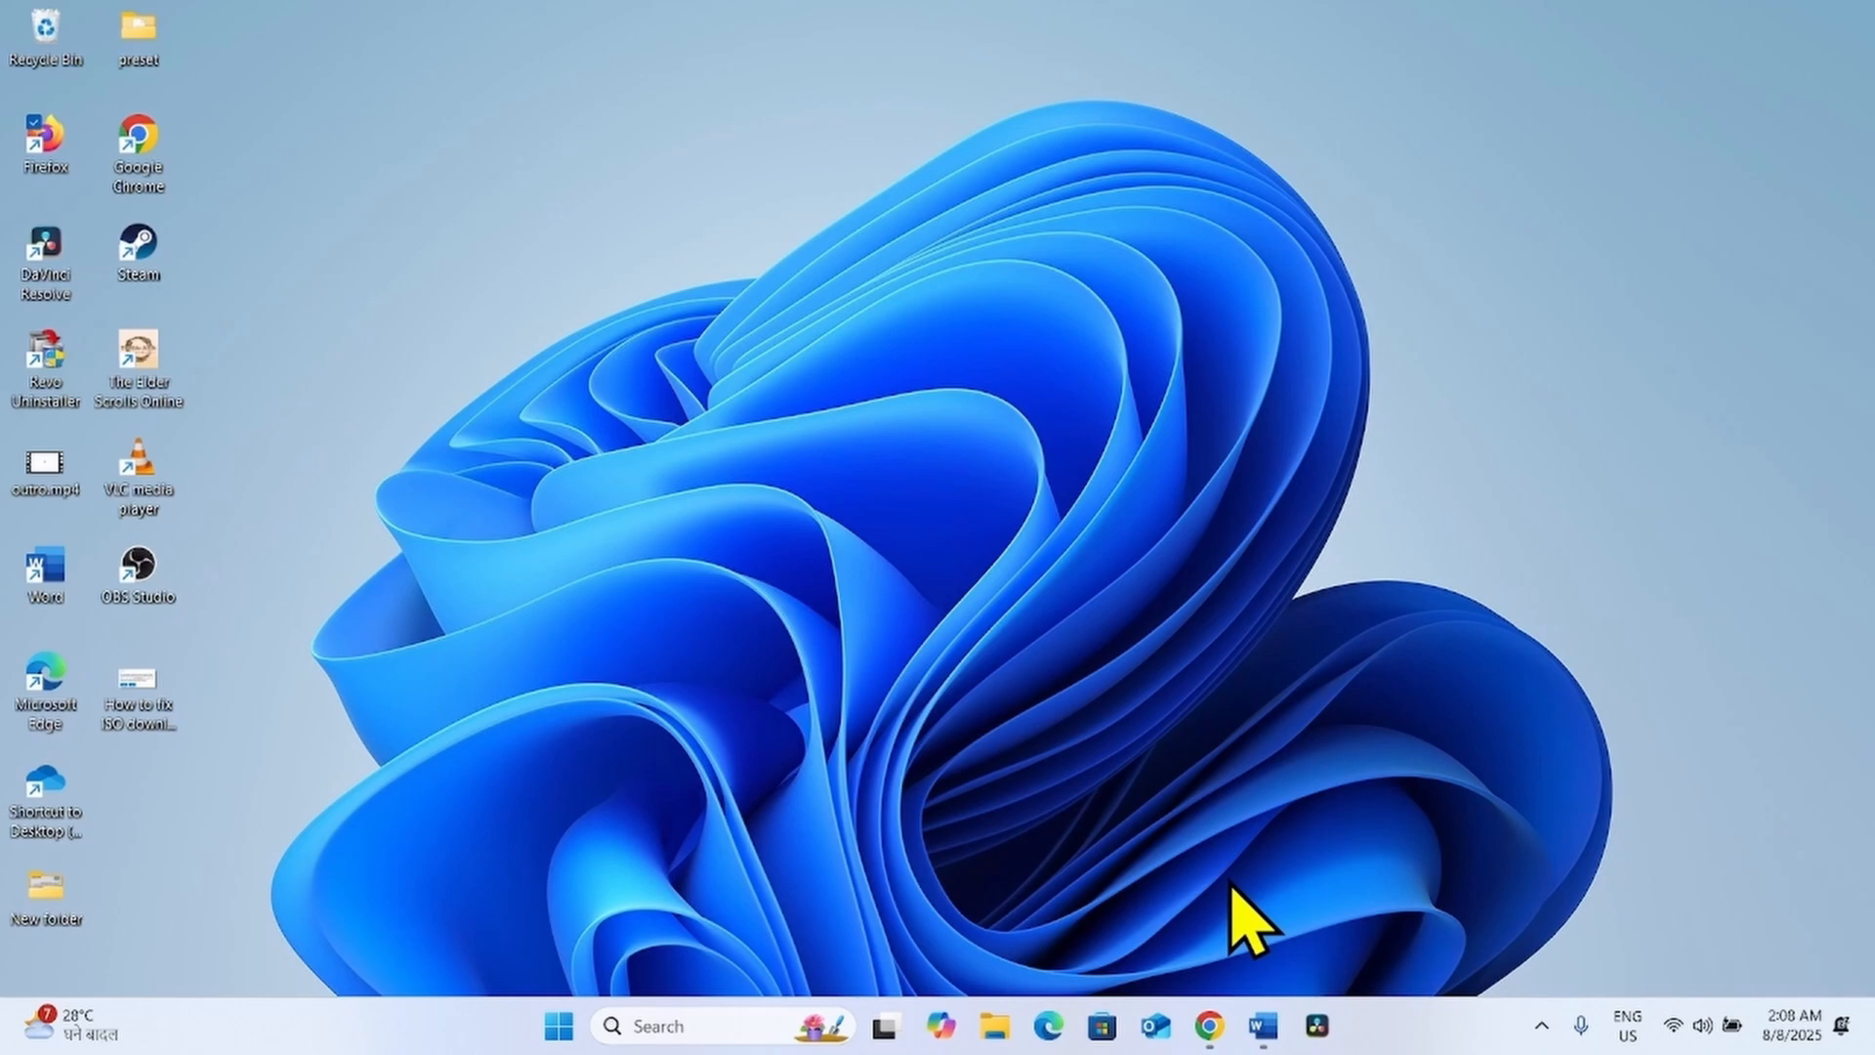
{"action": "mouse_move", "coordinate": [1227, 981]}
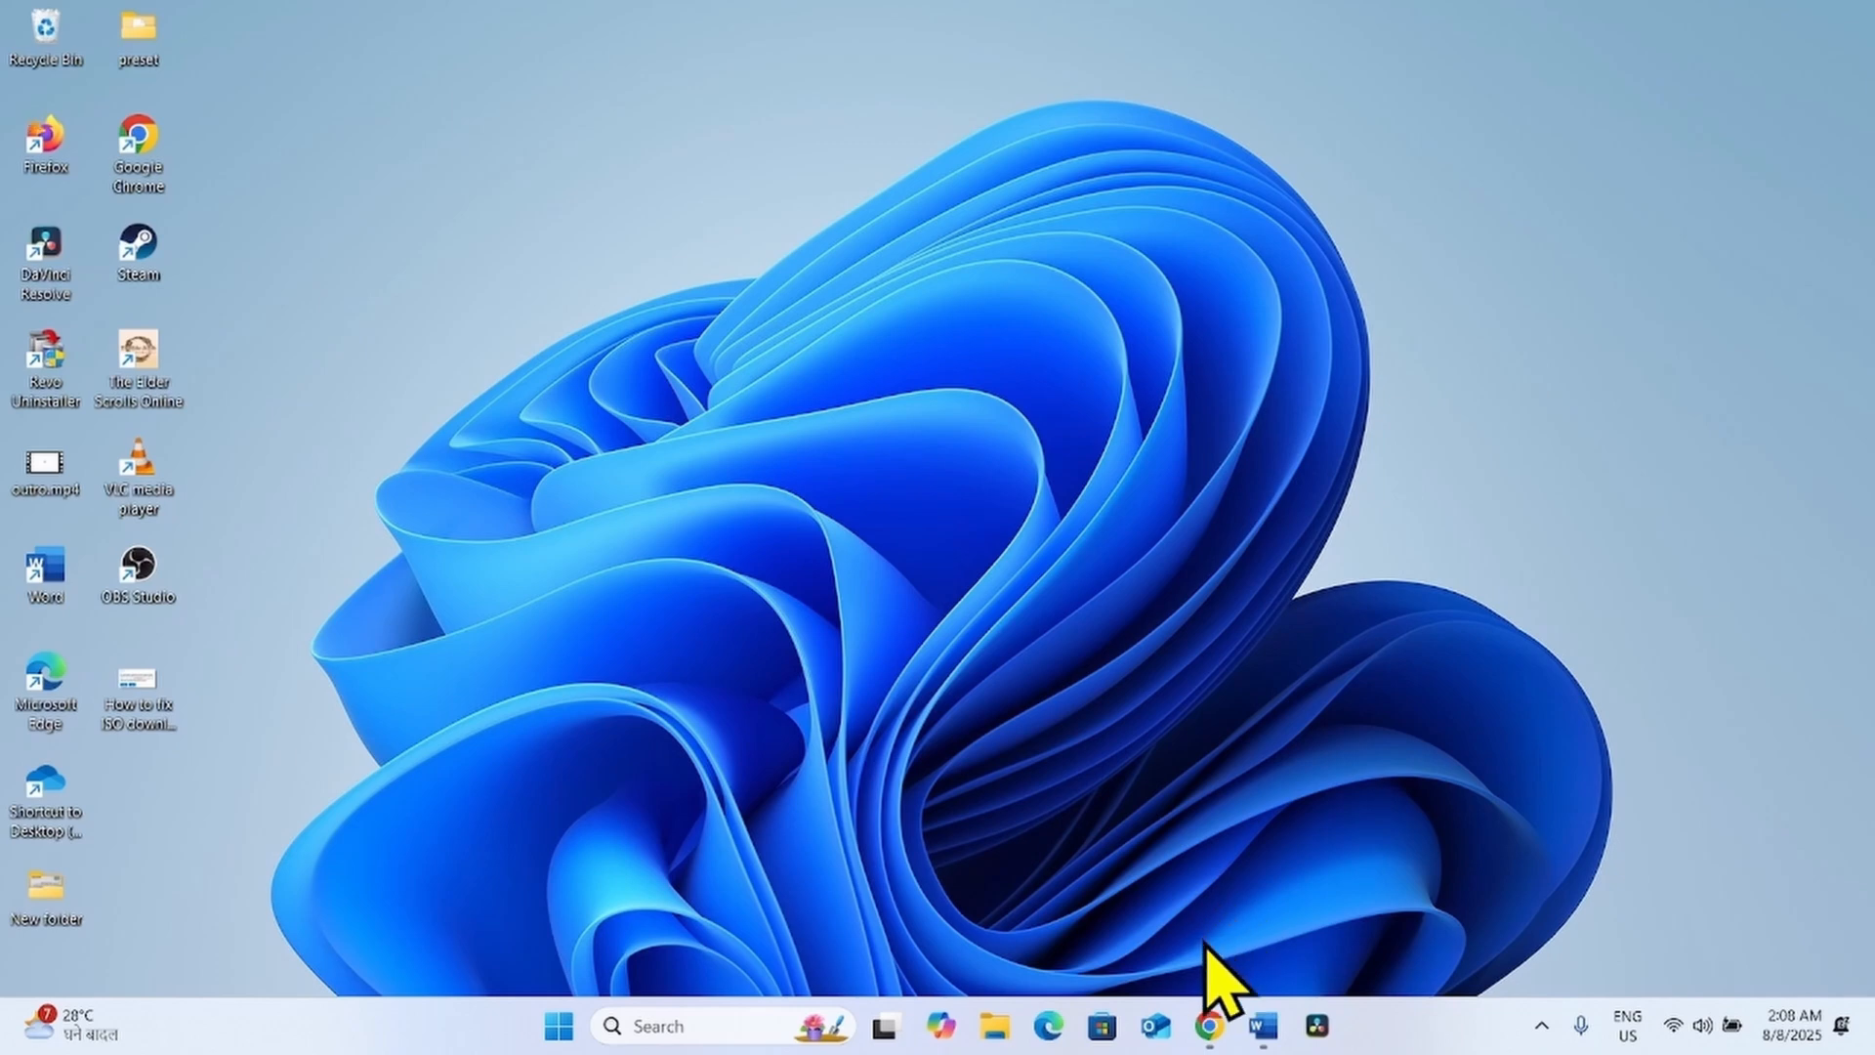
- Reach Chrome's Manage Extensions page listing AdBlock and the other installed extensions
{"action": "right_click", "coordinate": [1201, 1026]}
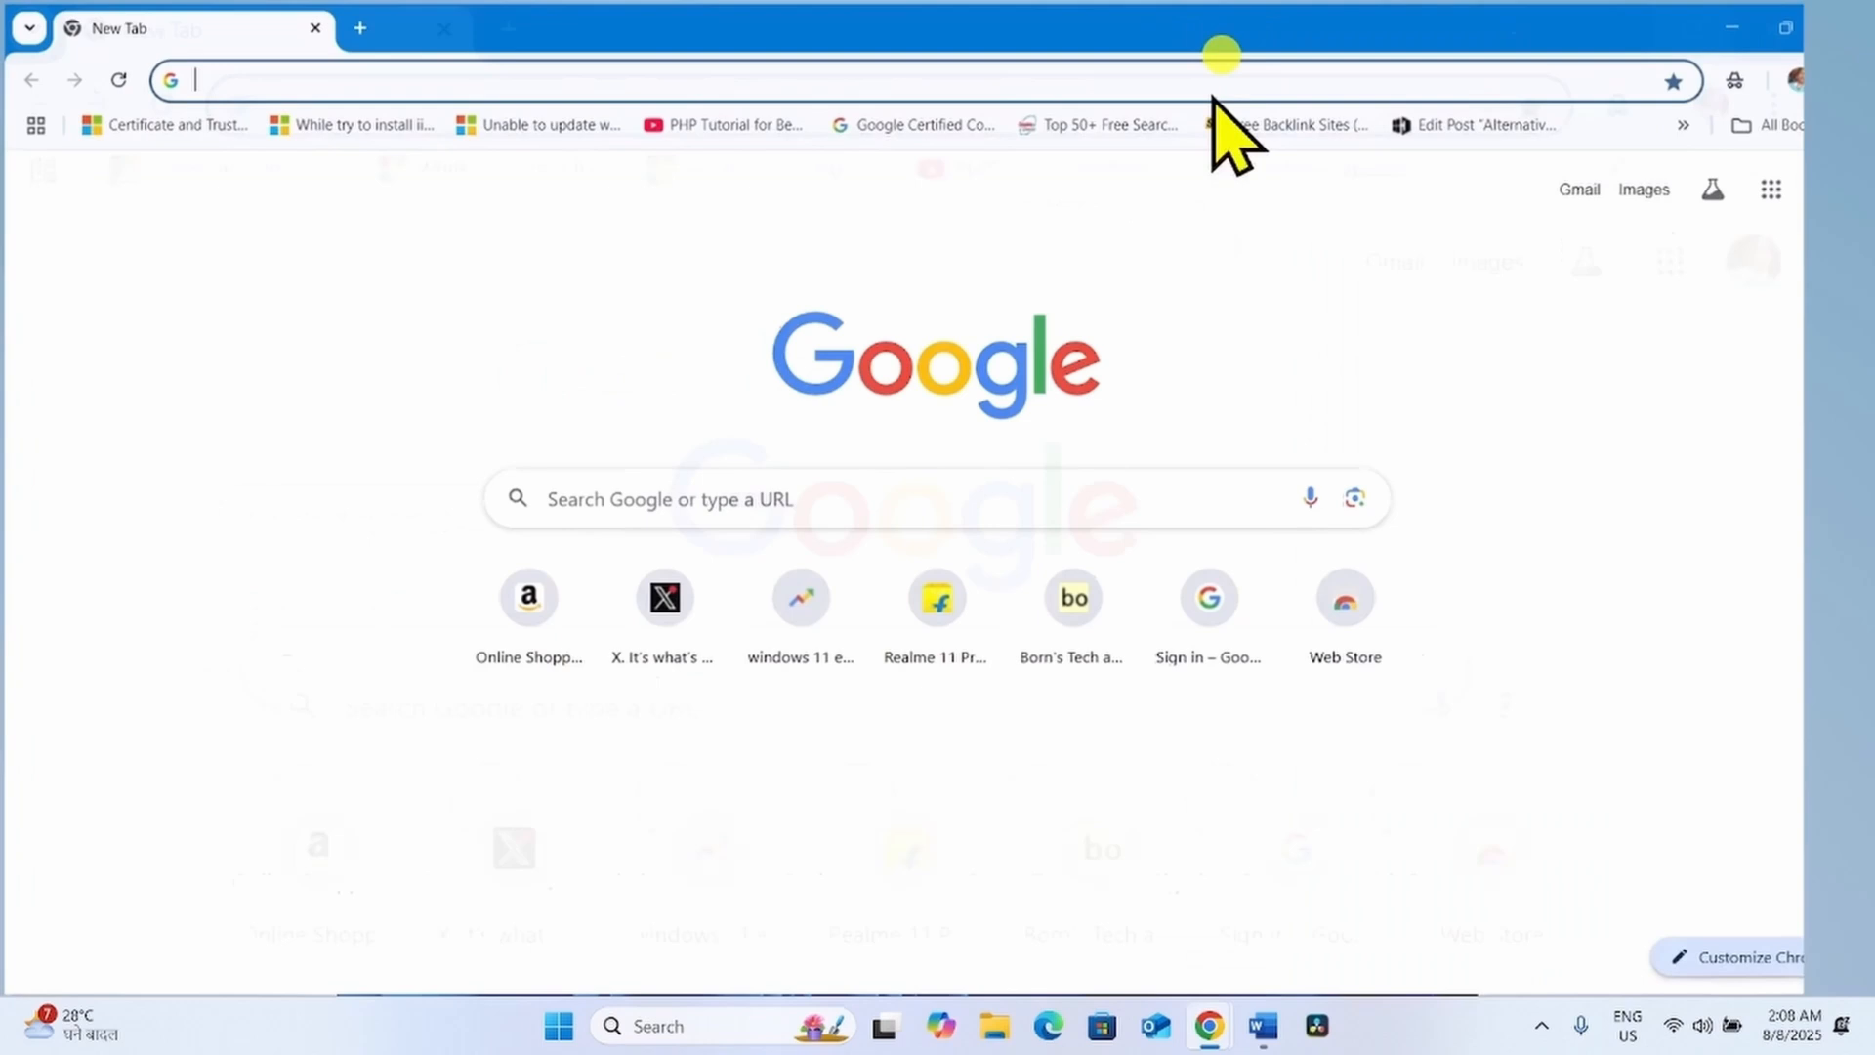
{"action": "left_click", "coordinate": [1852, 76]}
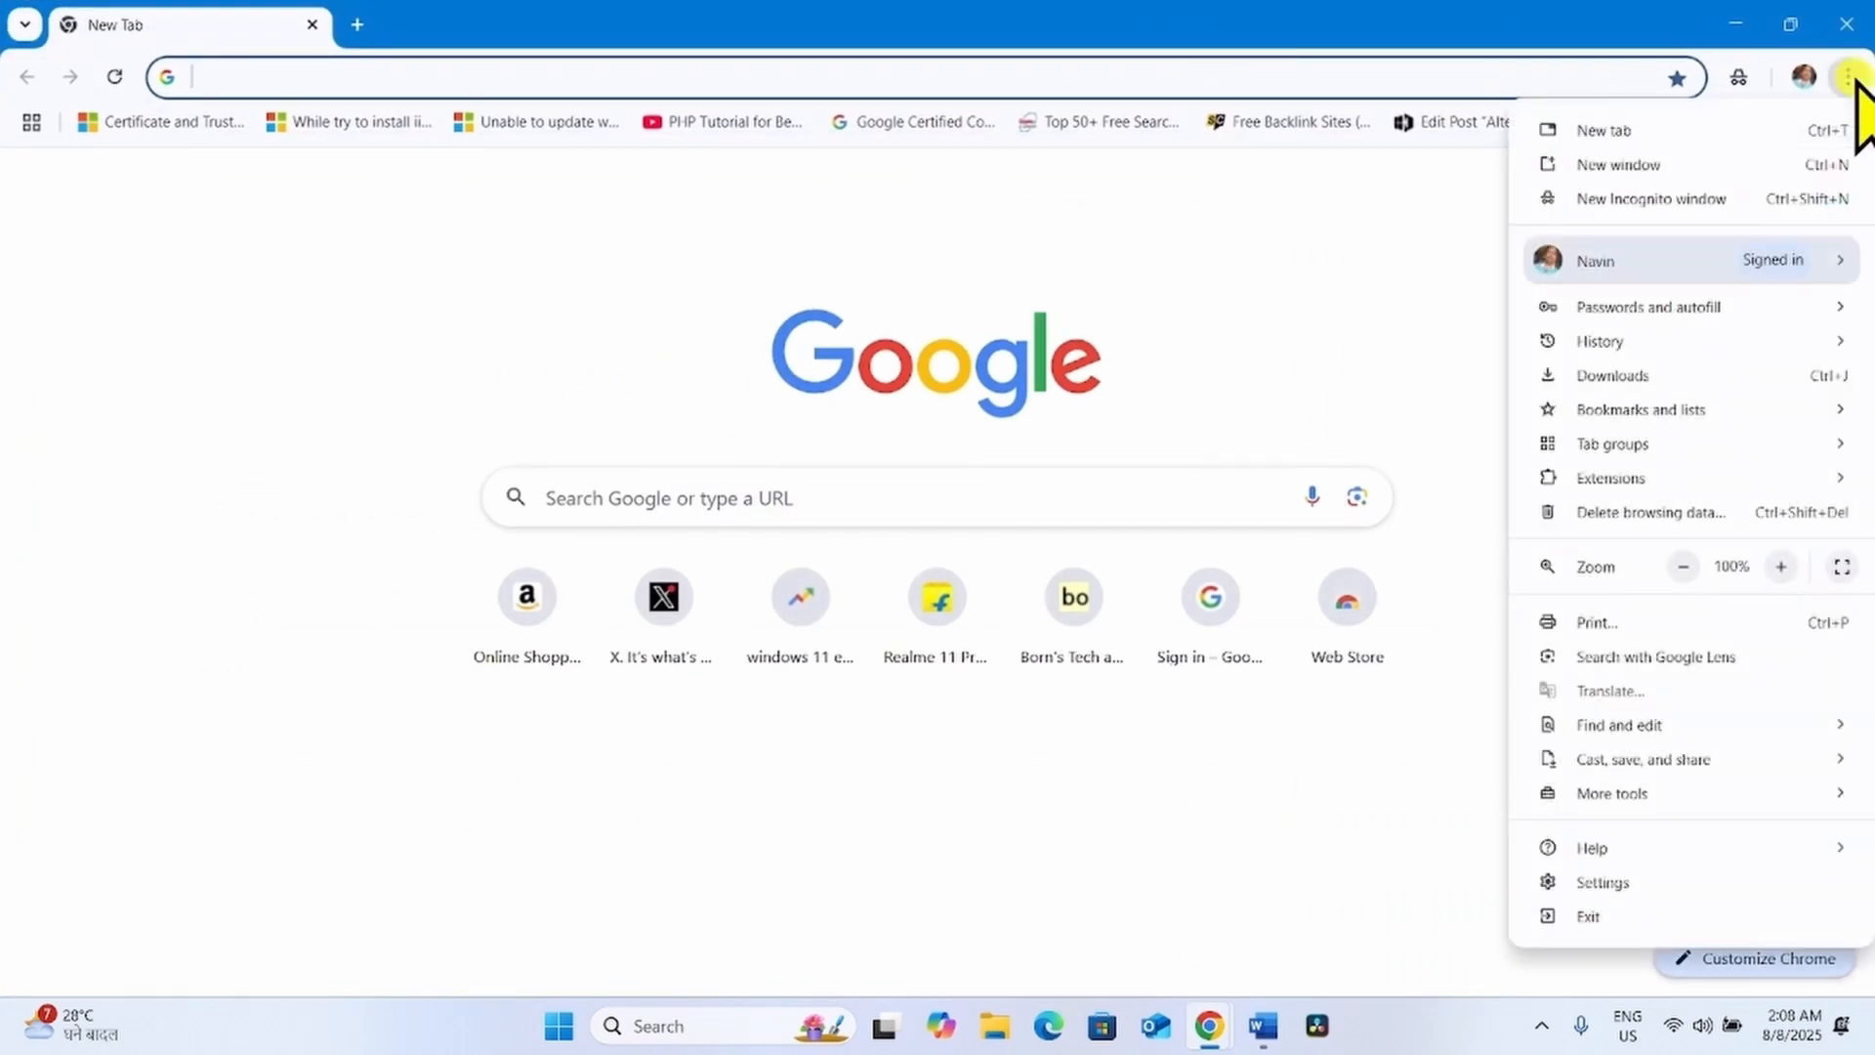
{"action": "mouse_move", "coordinate": [1645, 430]}
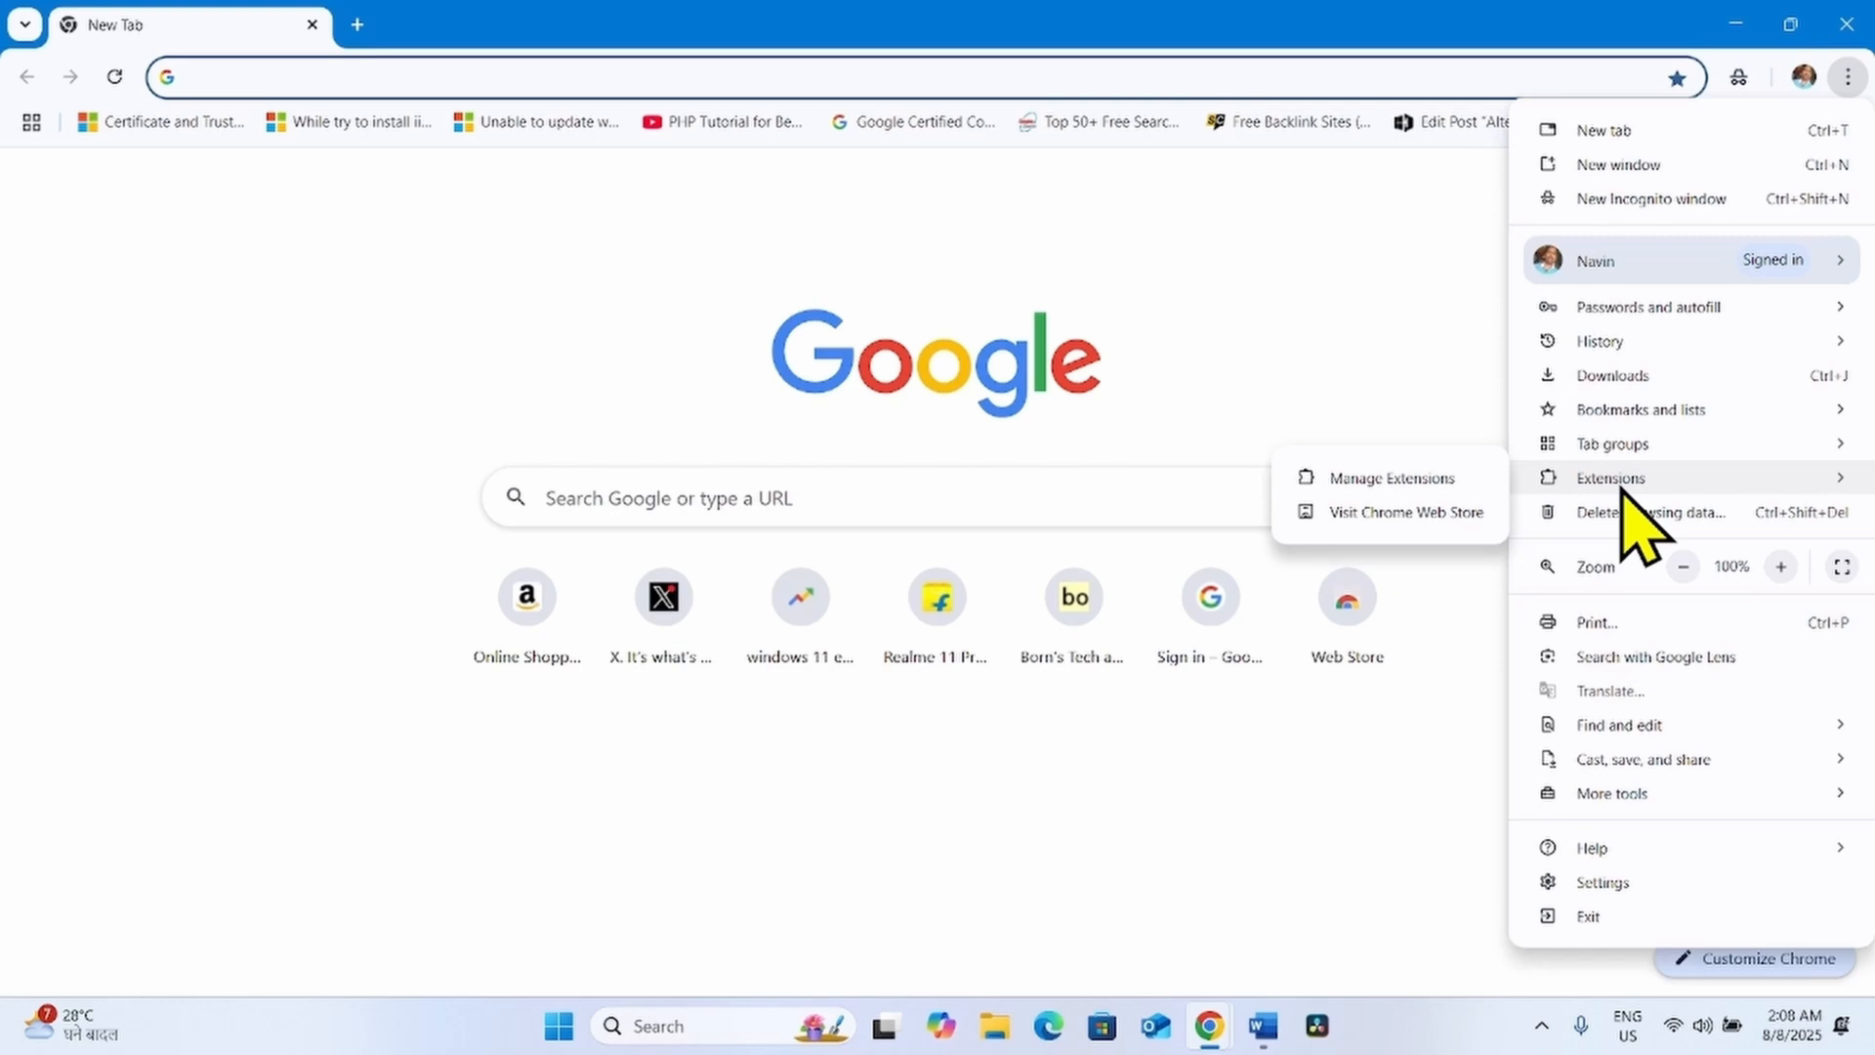
{"action": "mouse_move", "coordinate": [1352, 526]}
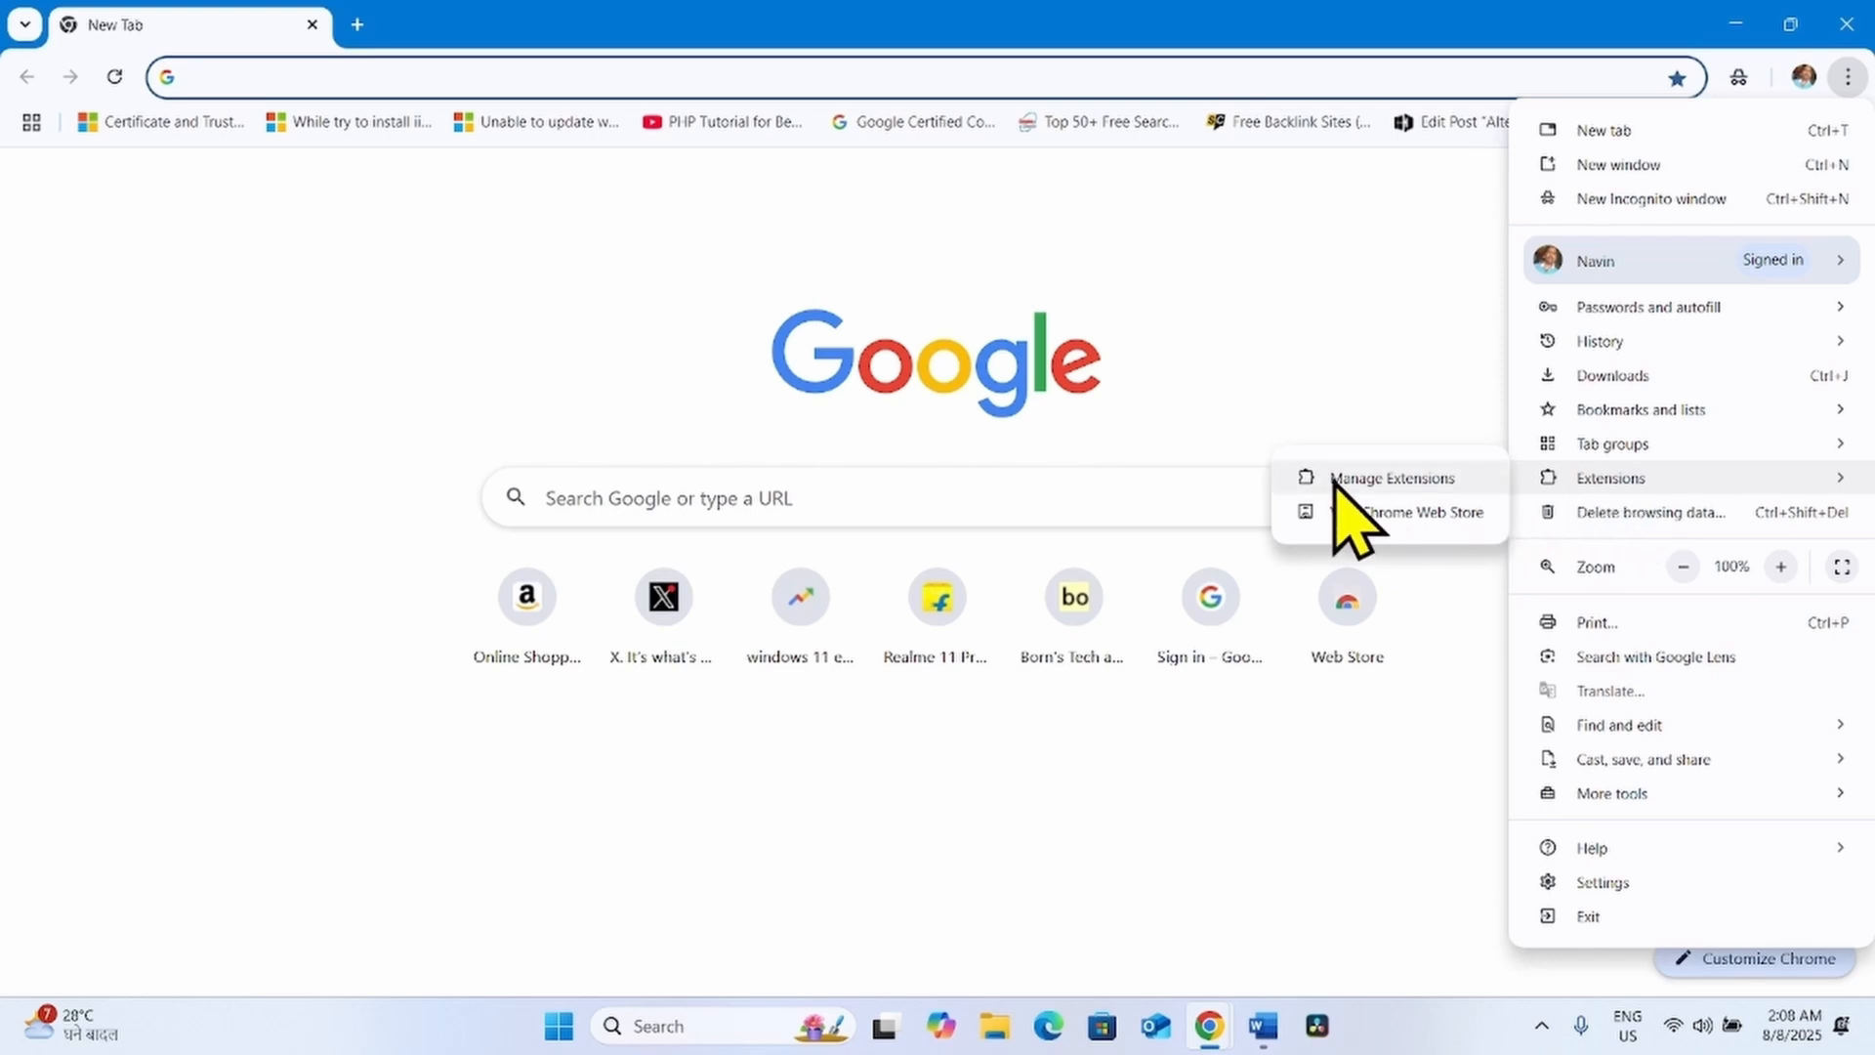
{"action": "left_click", "coordinate": [1391, 476]}
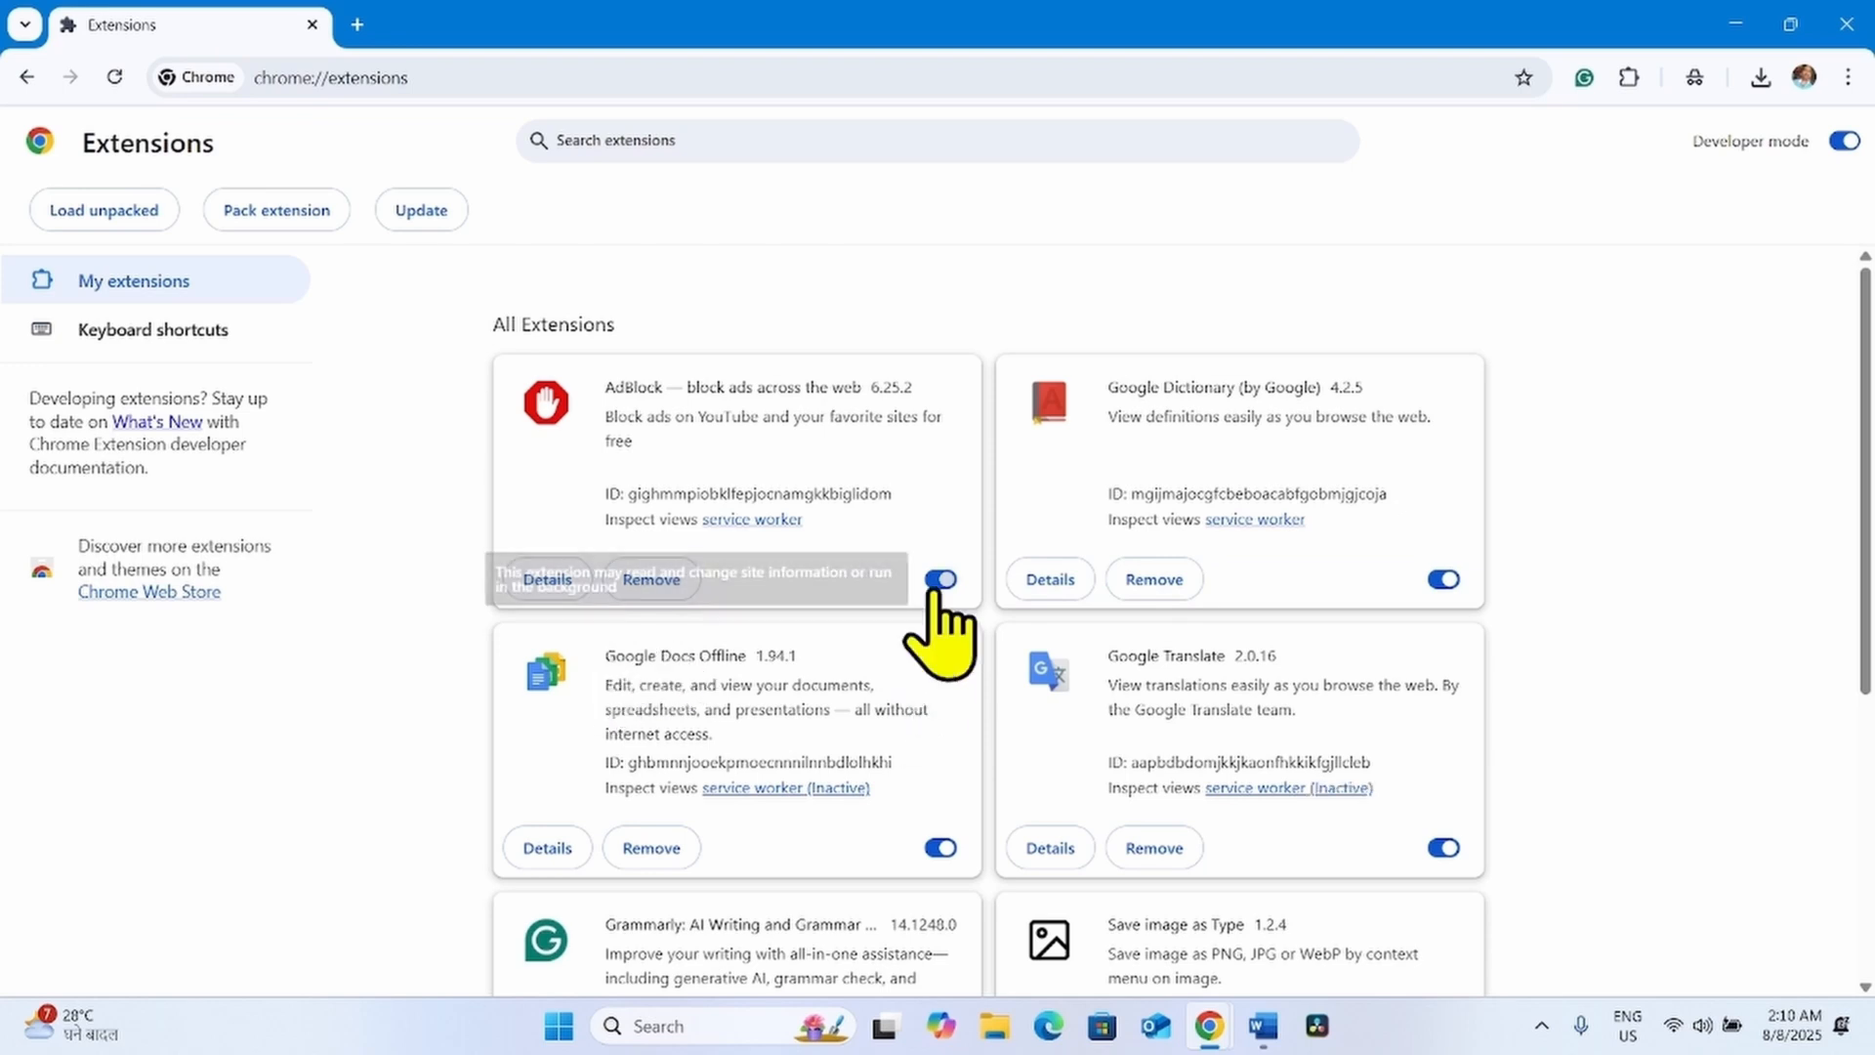
- Switch AdBlock off, then search "windows 11 download" and land on Microsoft's Download Windows 11 page
{"action": "left_click", "coordinate": [940, 581]}
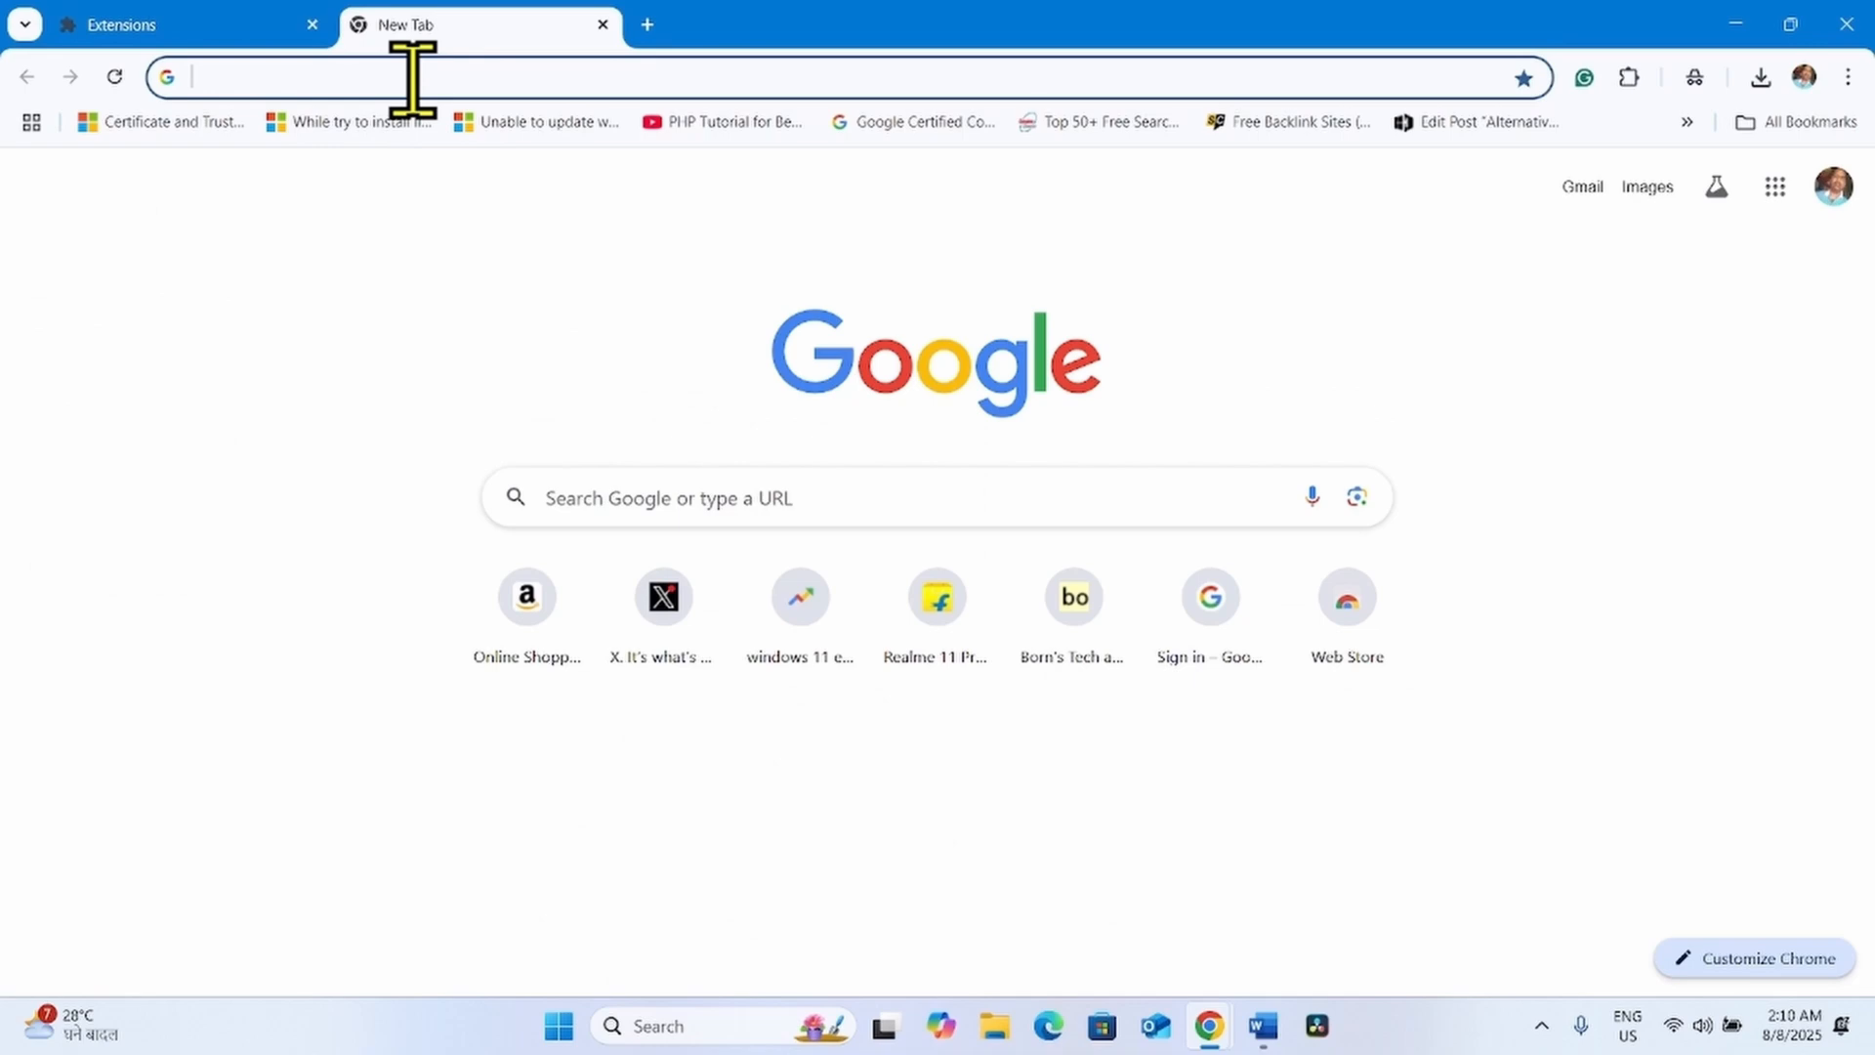
{"action": "type", "text": "windows"}
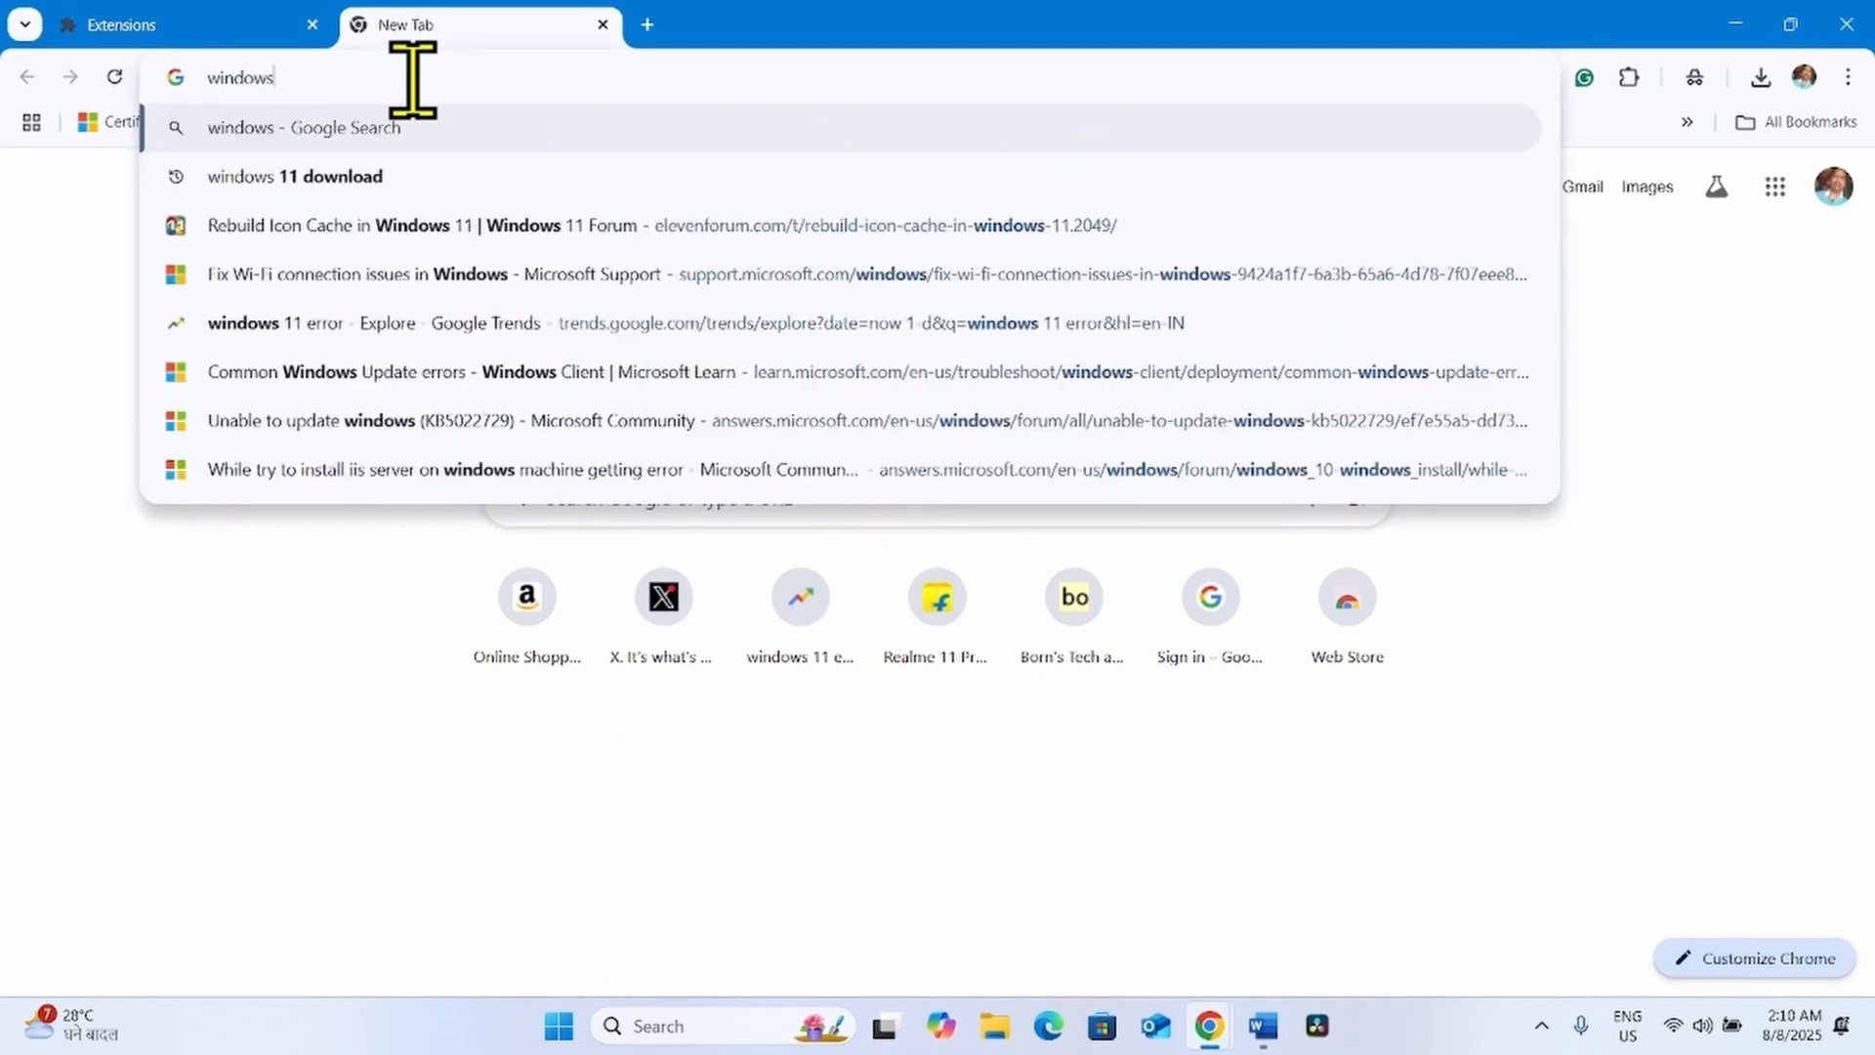
{"action": "type", "text": "11 download"}
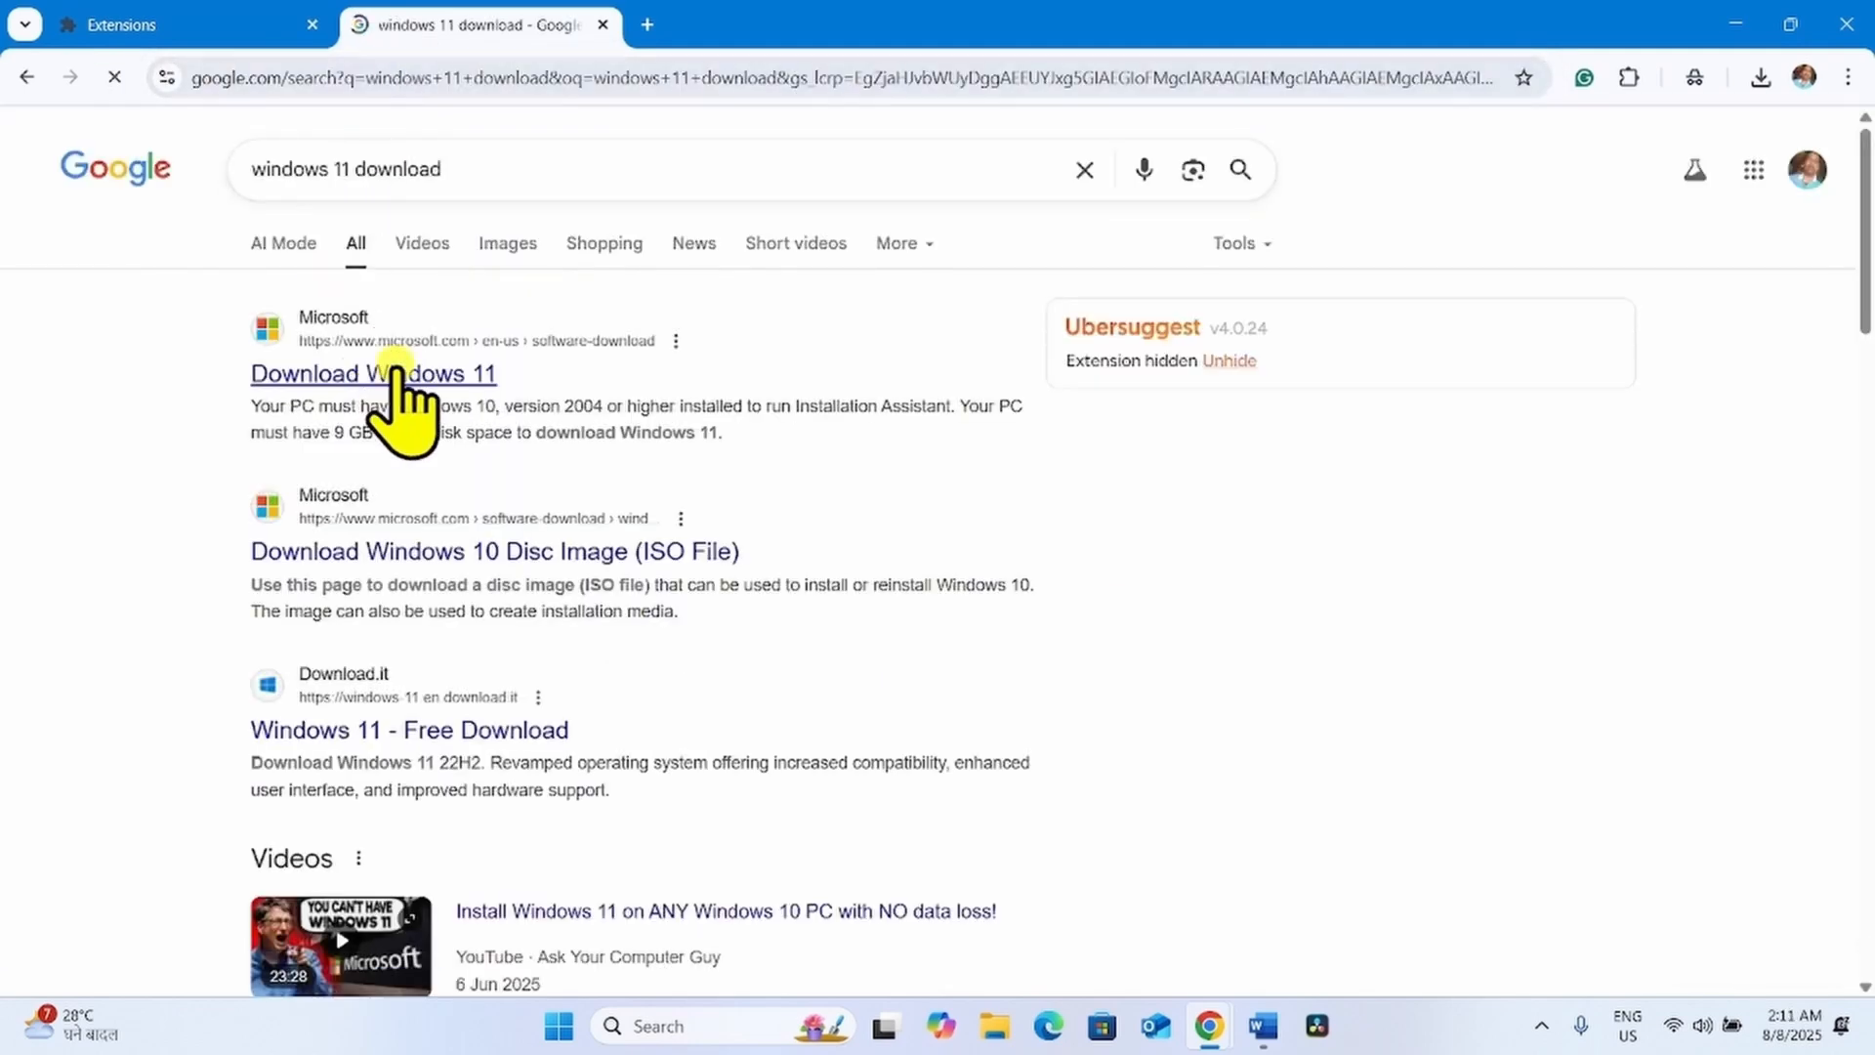
{"action": "left_click", "coordinate": [371, 374]}
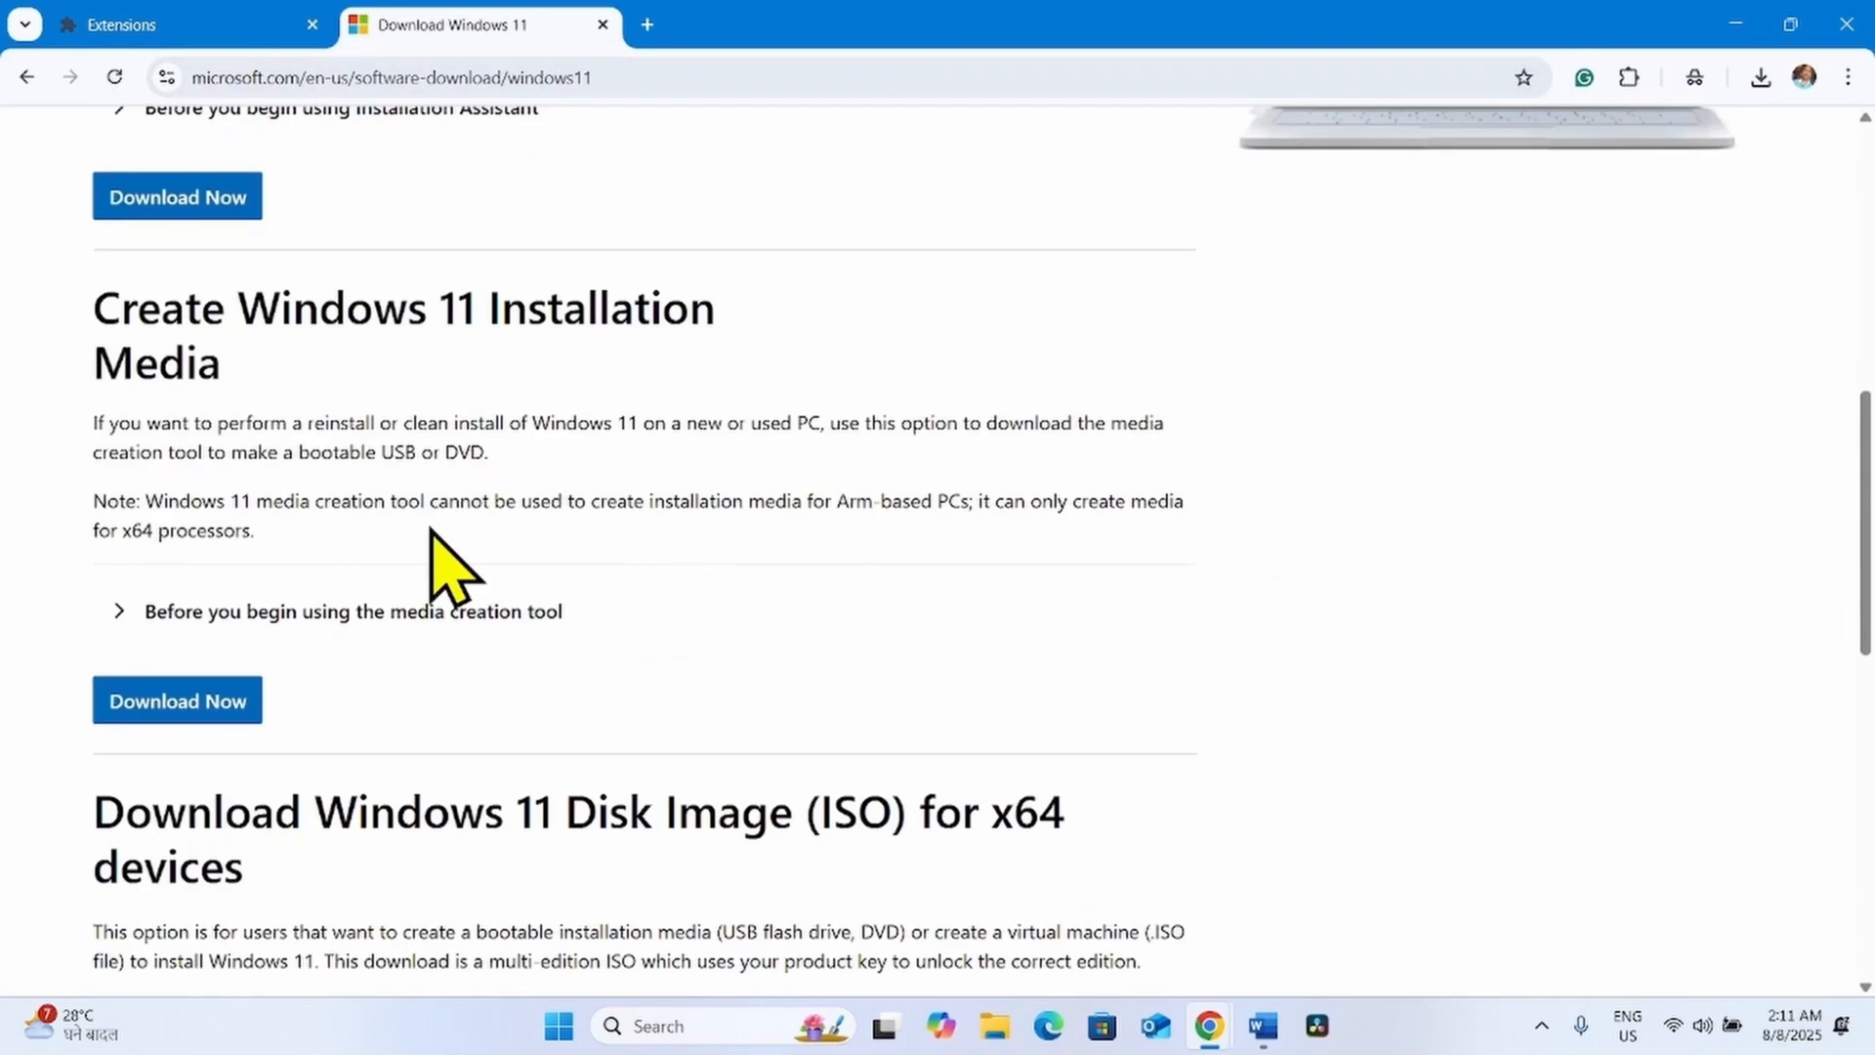
- Return to the Extensions page, where AdBlock now shows as switched off
{"action": "left_click", "coordinate": [180, 24]}
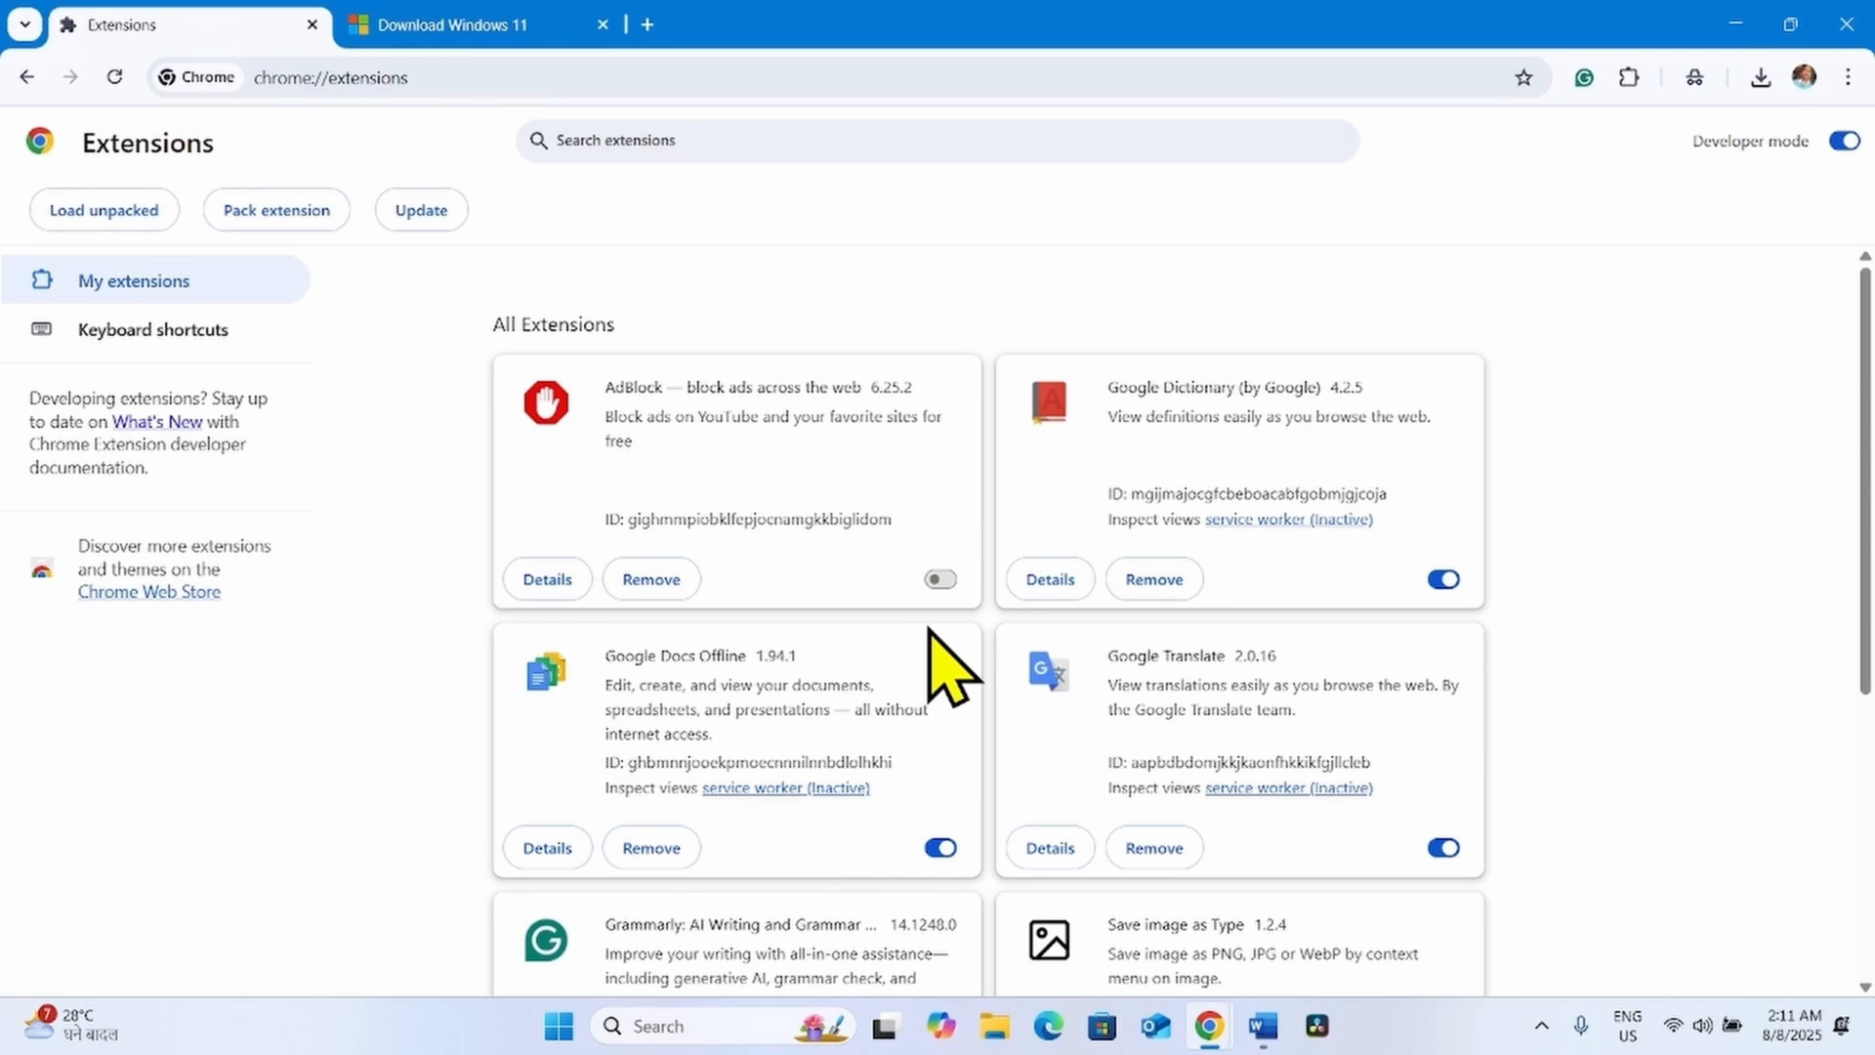
{"action": "mouse_move", "coordinate": [940, 580]}
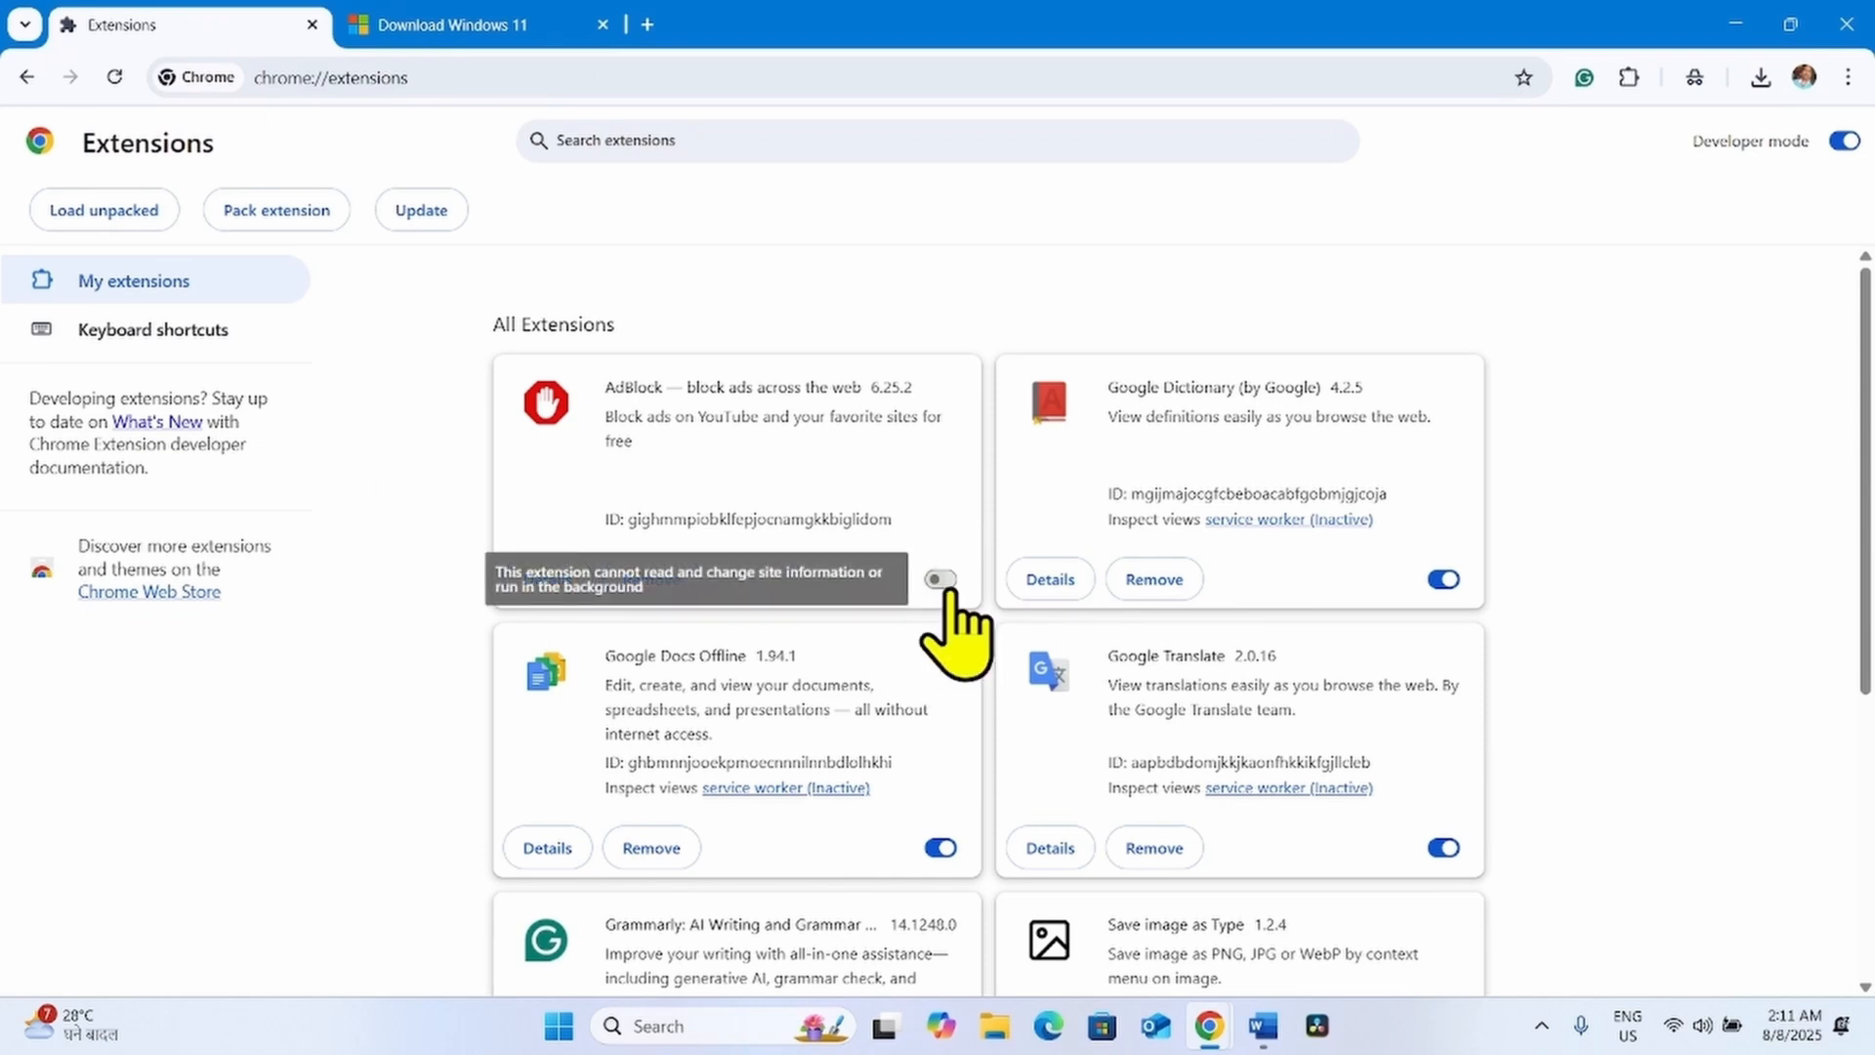
{"action": "mouse_move", "coordinate": [969, 609]}
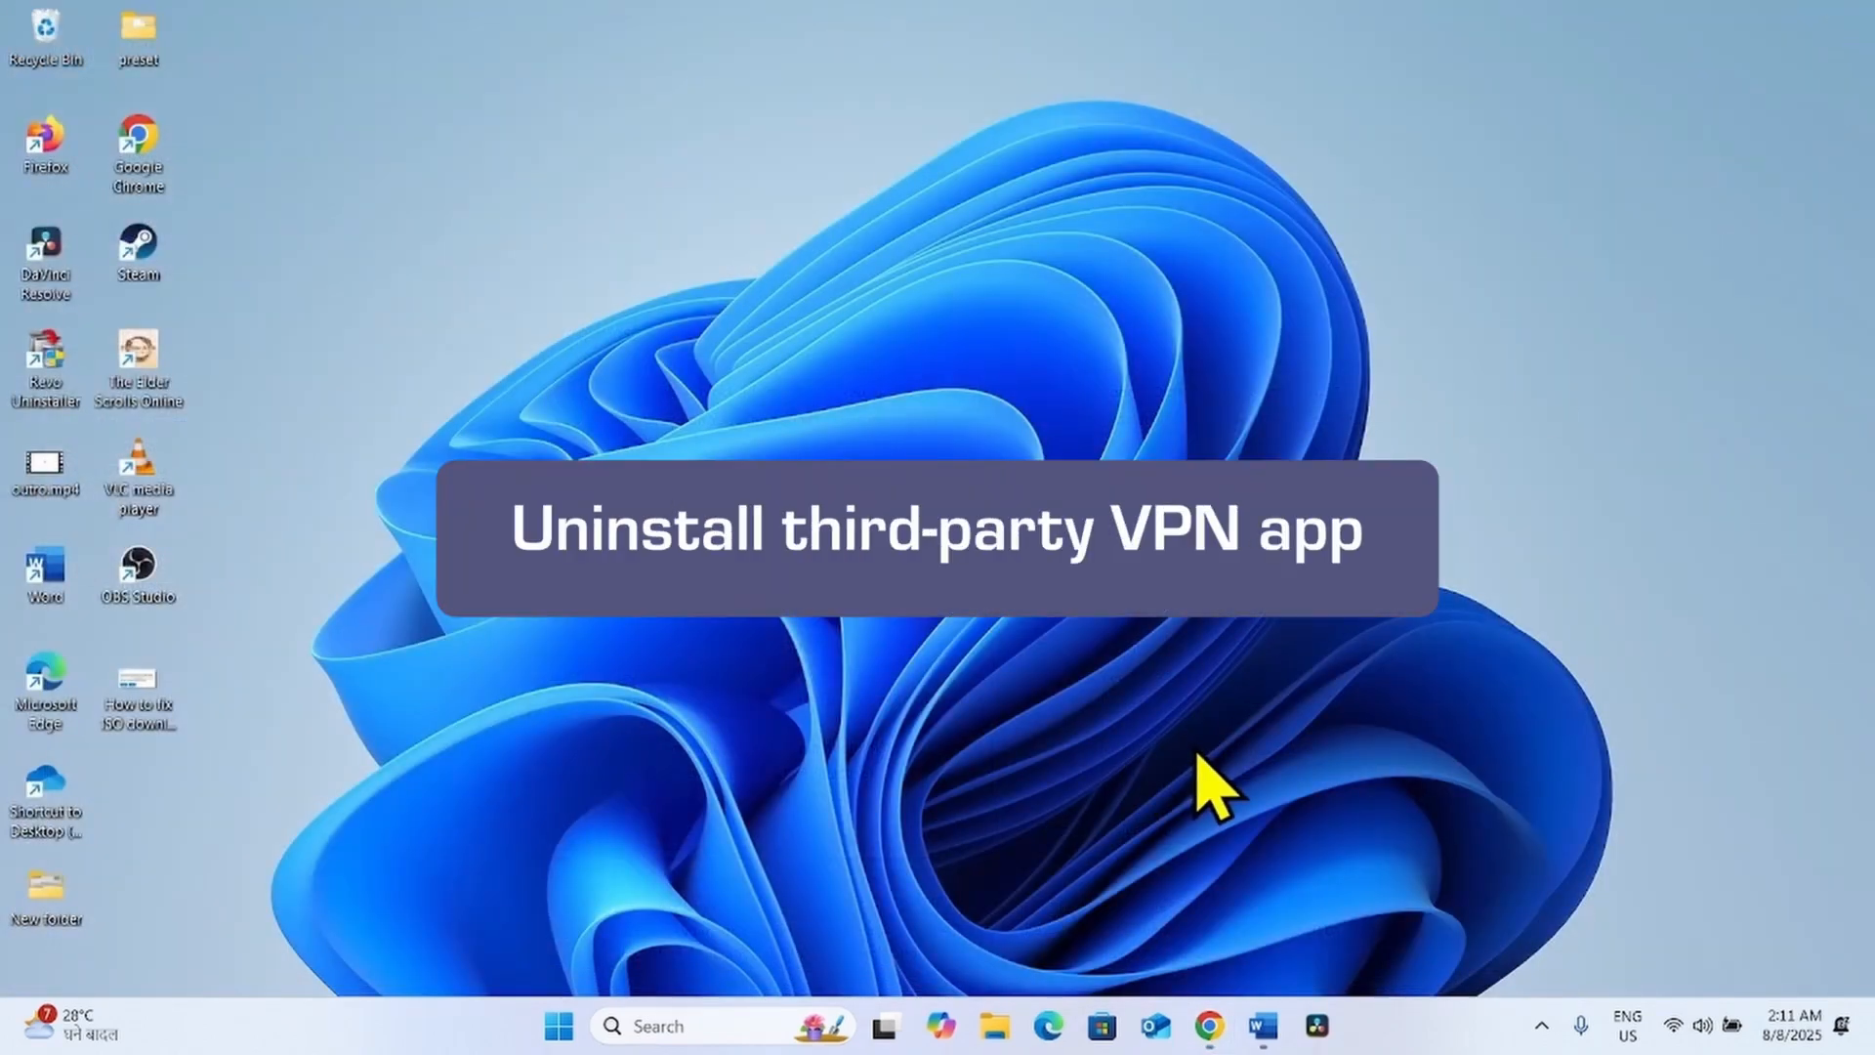
{"action": "mouse_move", "coordinate": [1256, 766]}
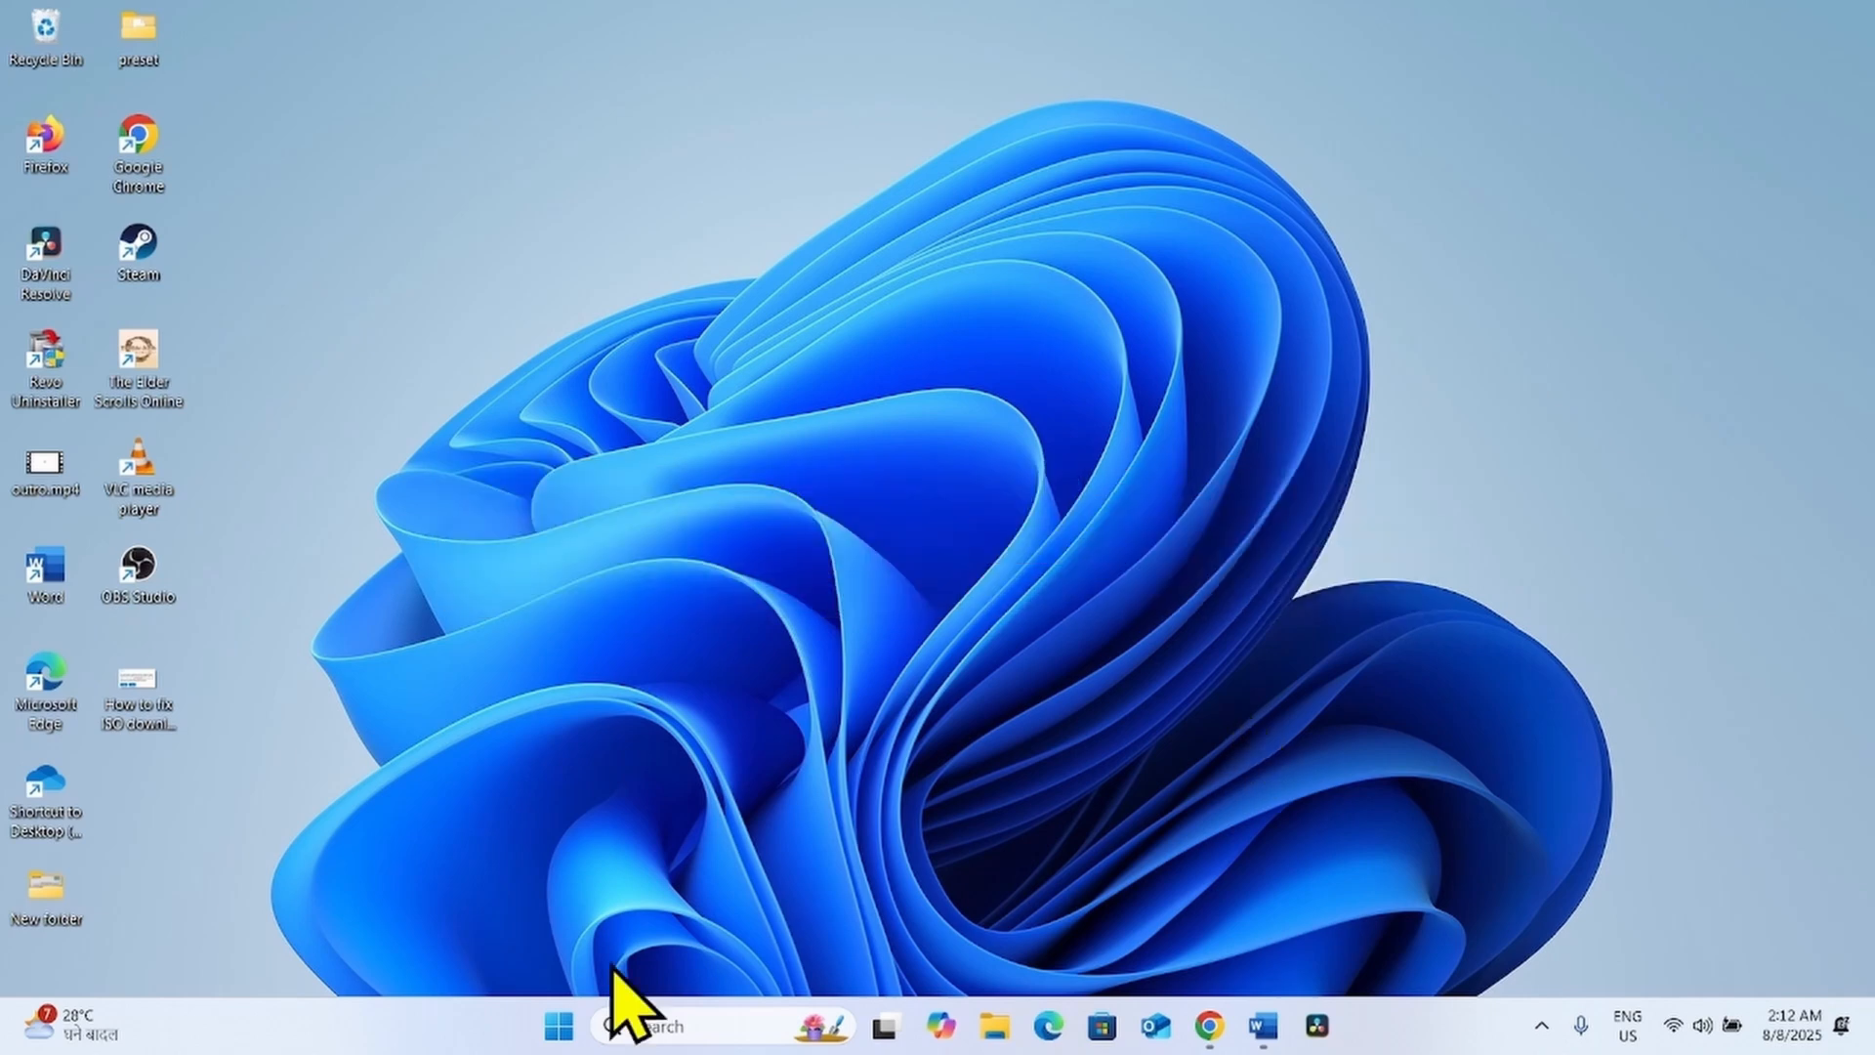
{"action": "mouse_move", "coordinate": [615, 993]}
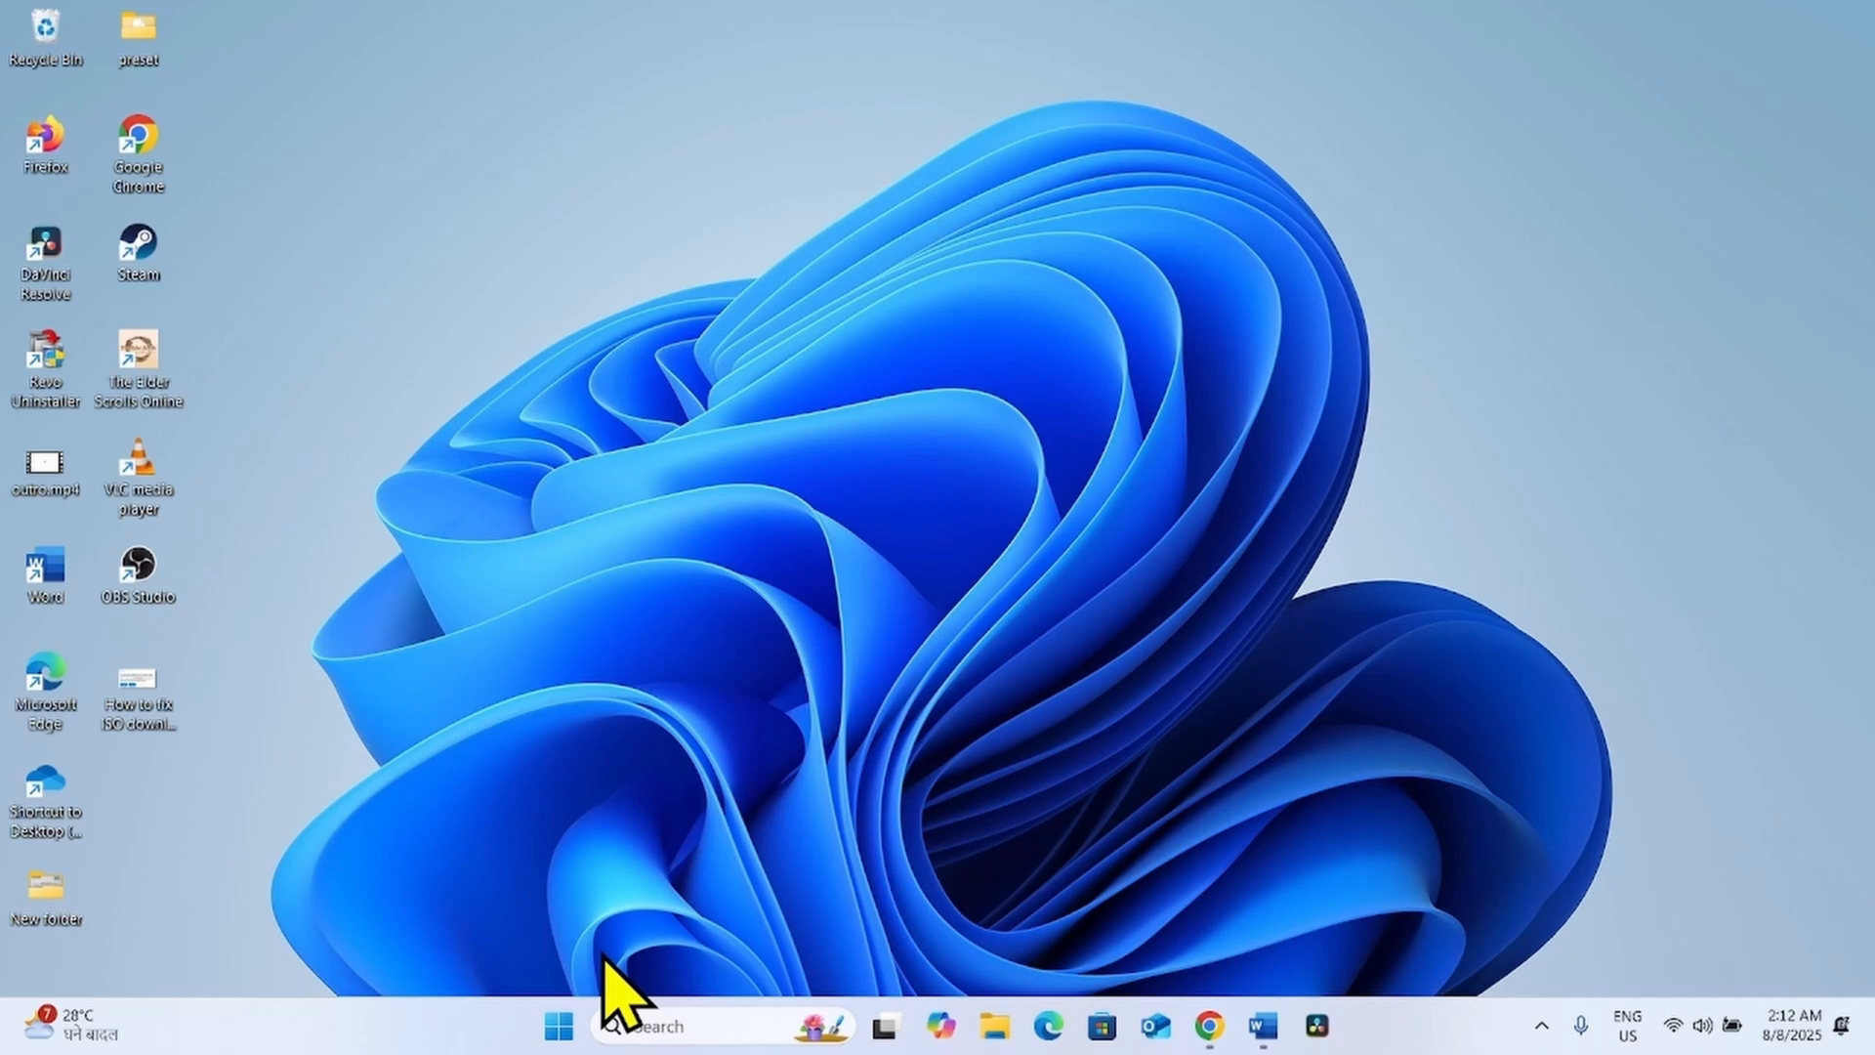
{"action": "mouse_move", "coordinate": [603, 981]}
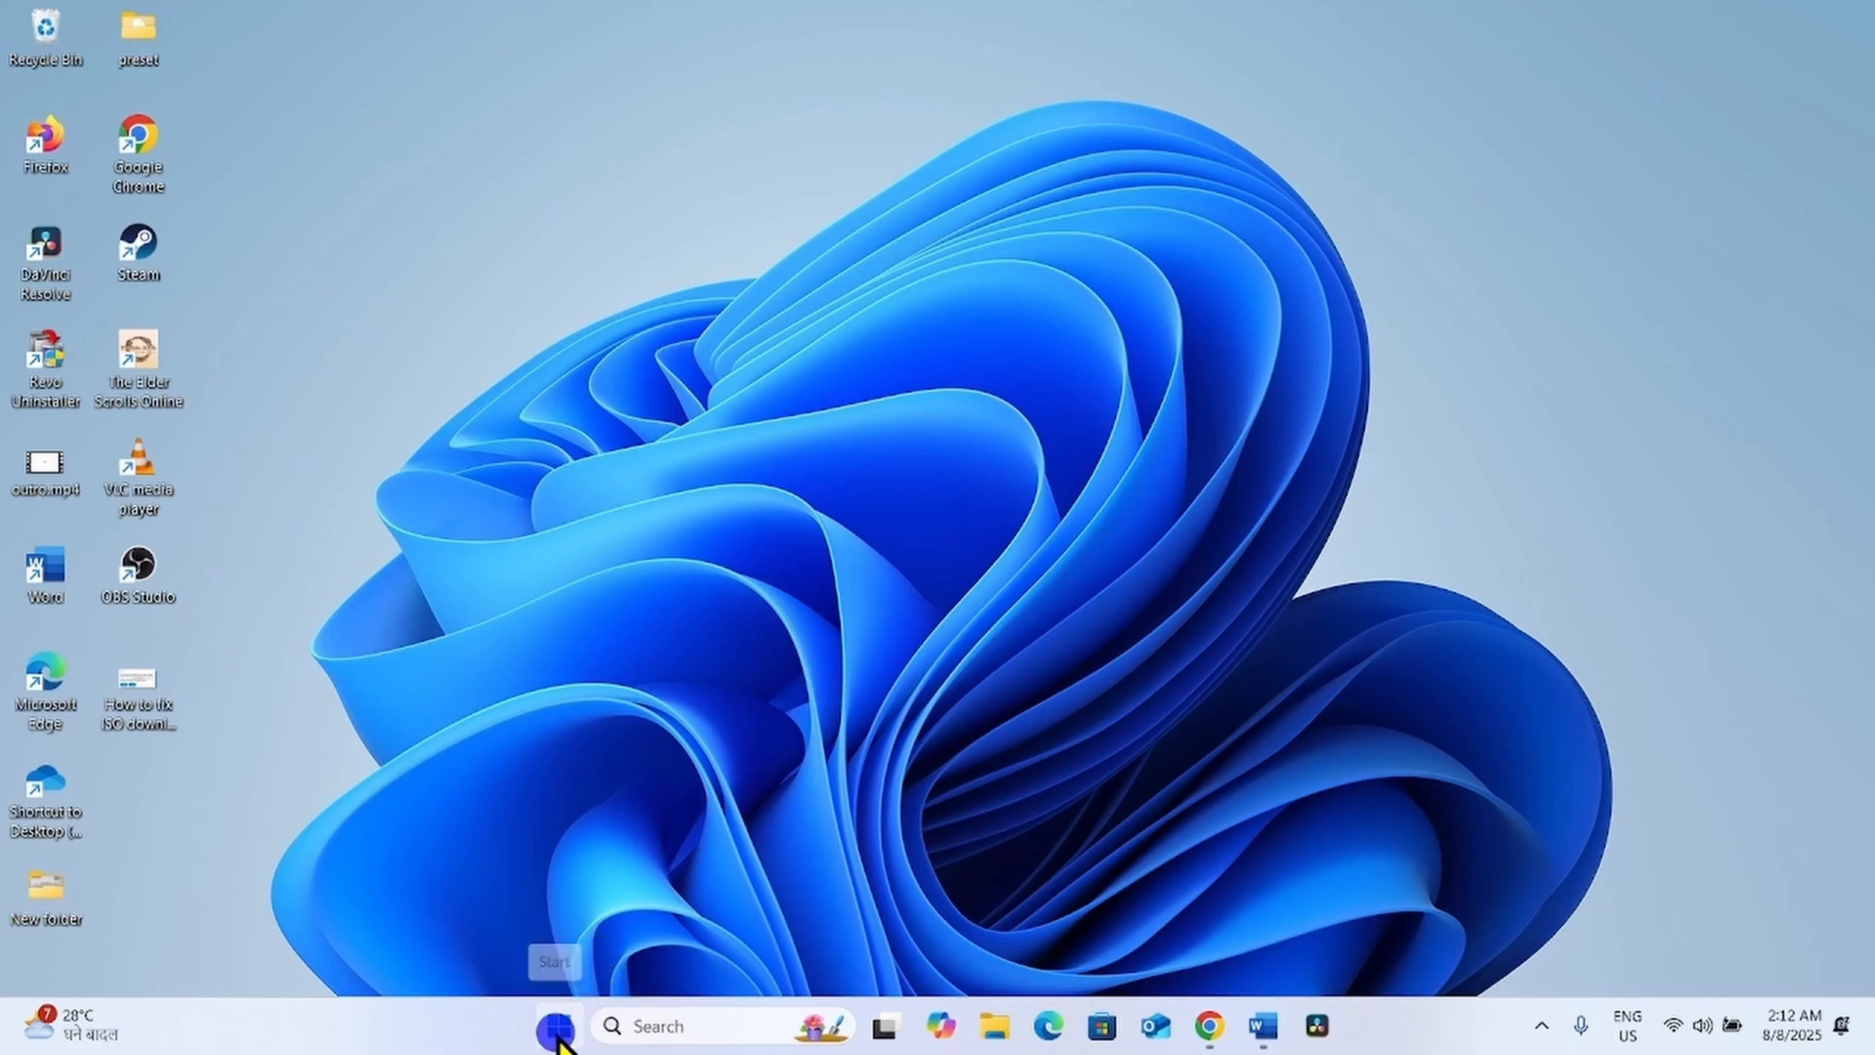
- From Installed apps in Windows Settings, start uninstalling Infatica P2B Network
{"action": "right_click", "coordinate": [554, 1026]}
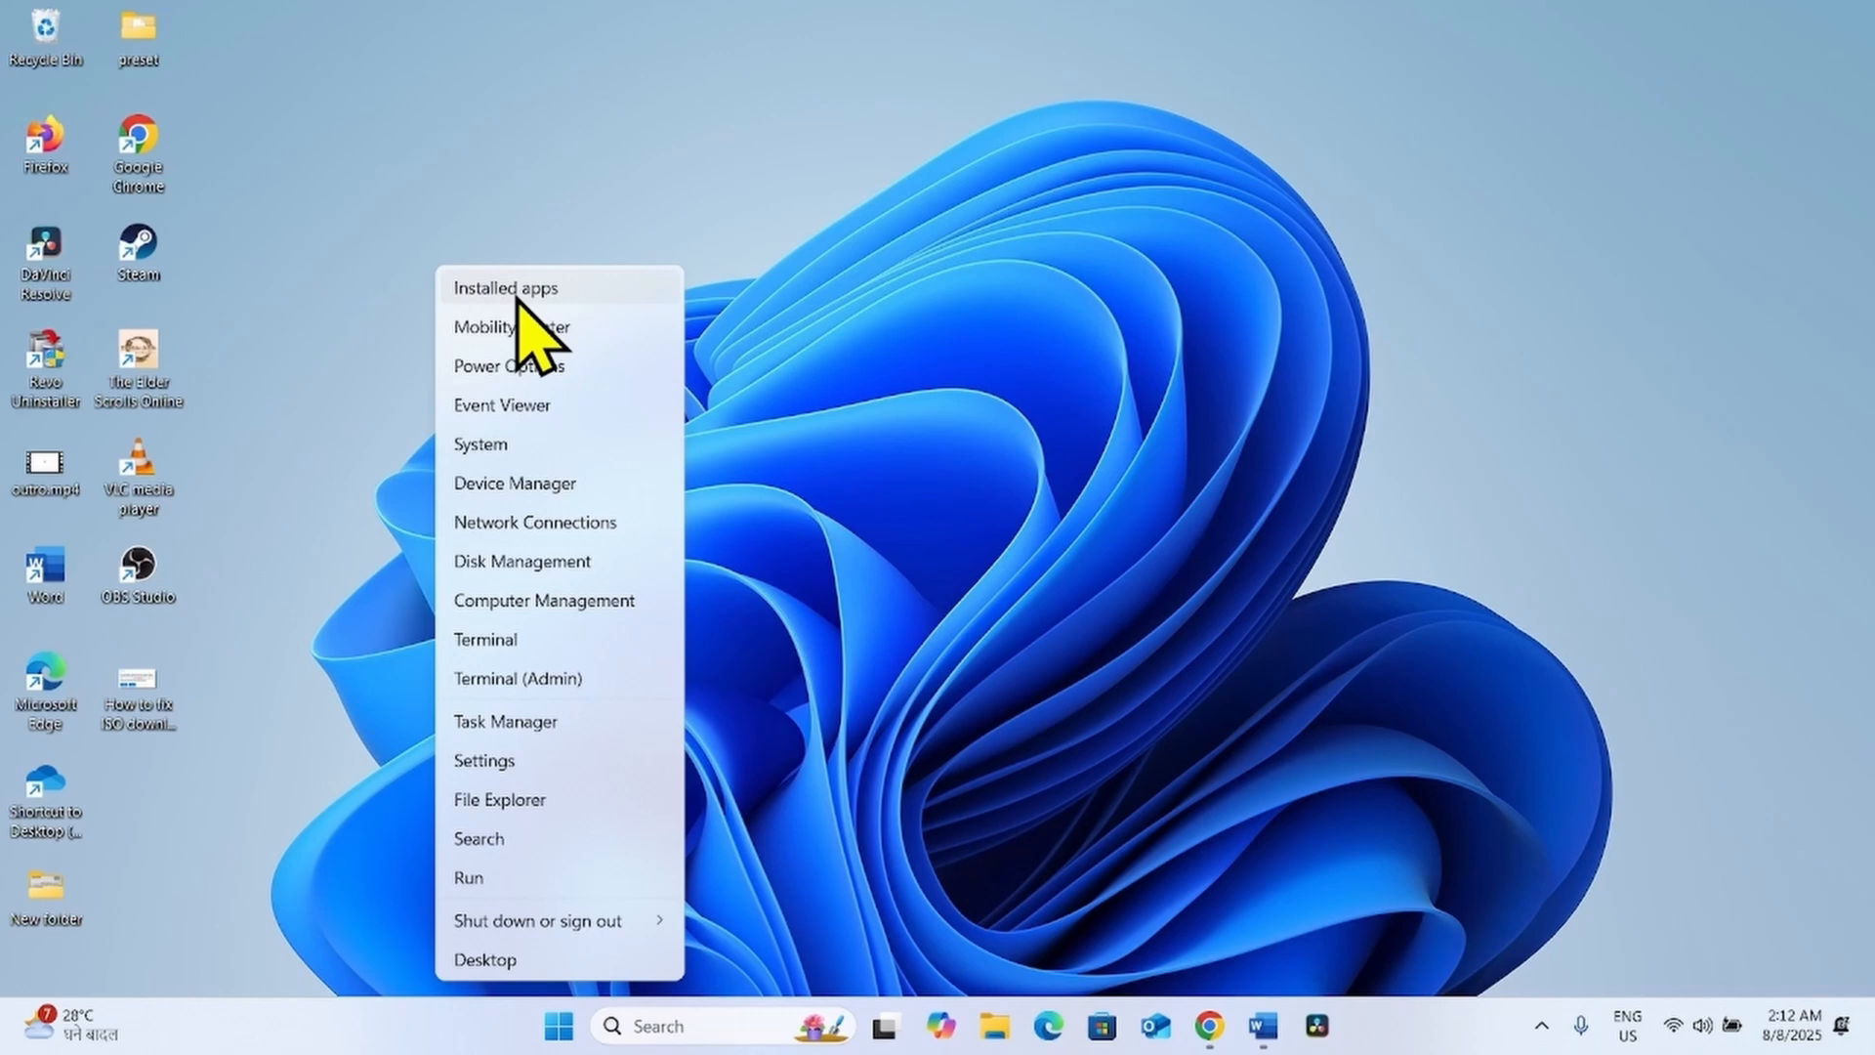
{"action": "left_click", "coordinate": [485, 760]}
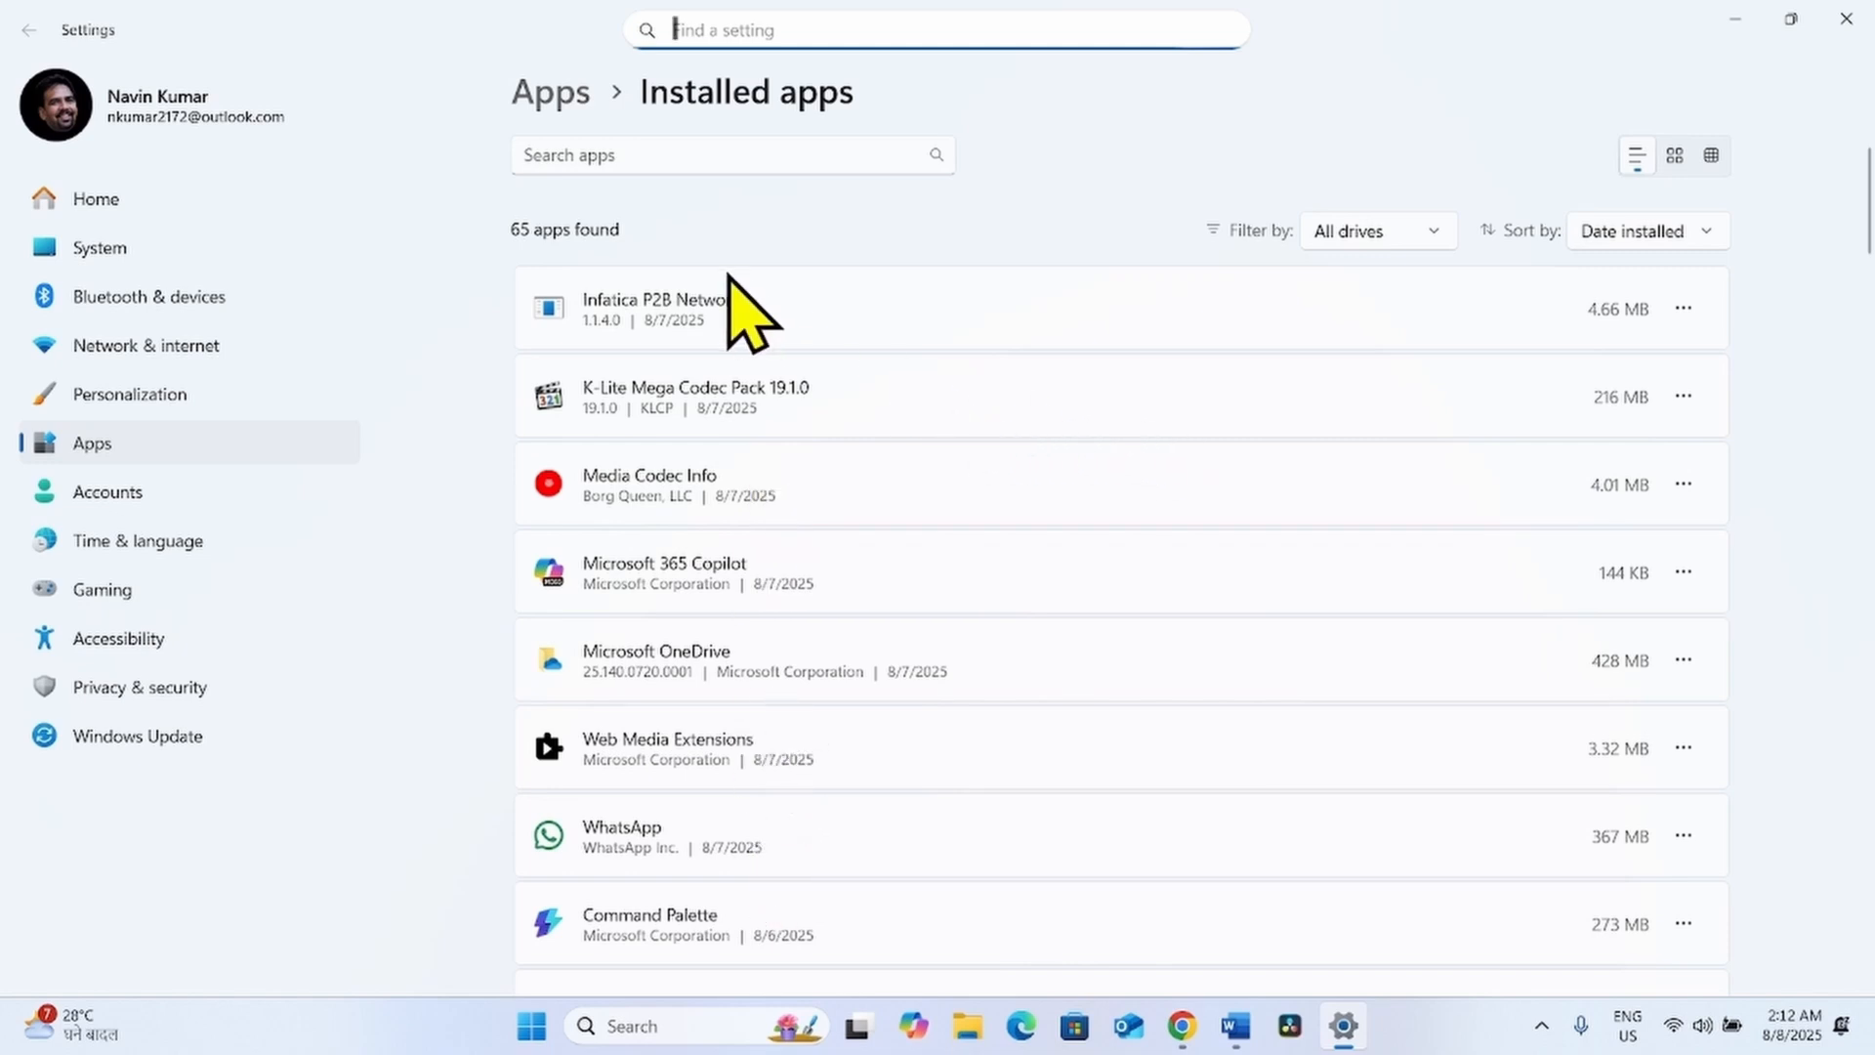
{"action": "left_click", "coordinate": [1684, 308]}
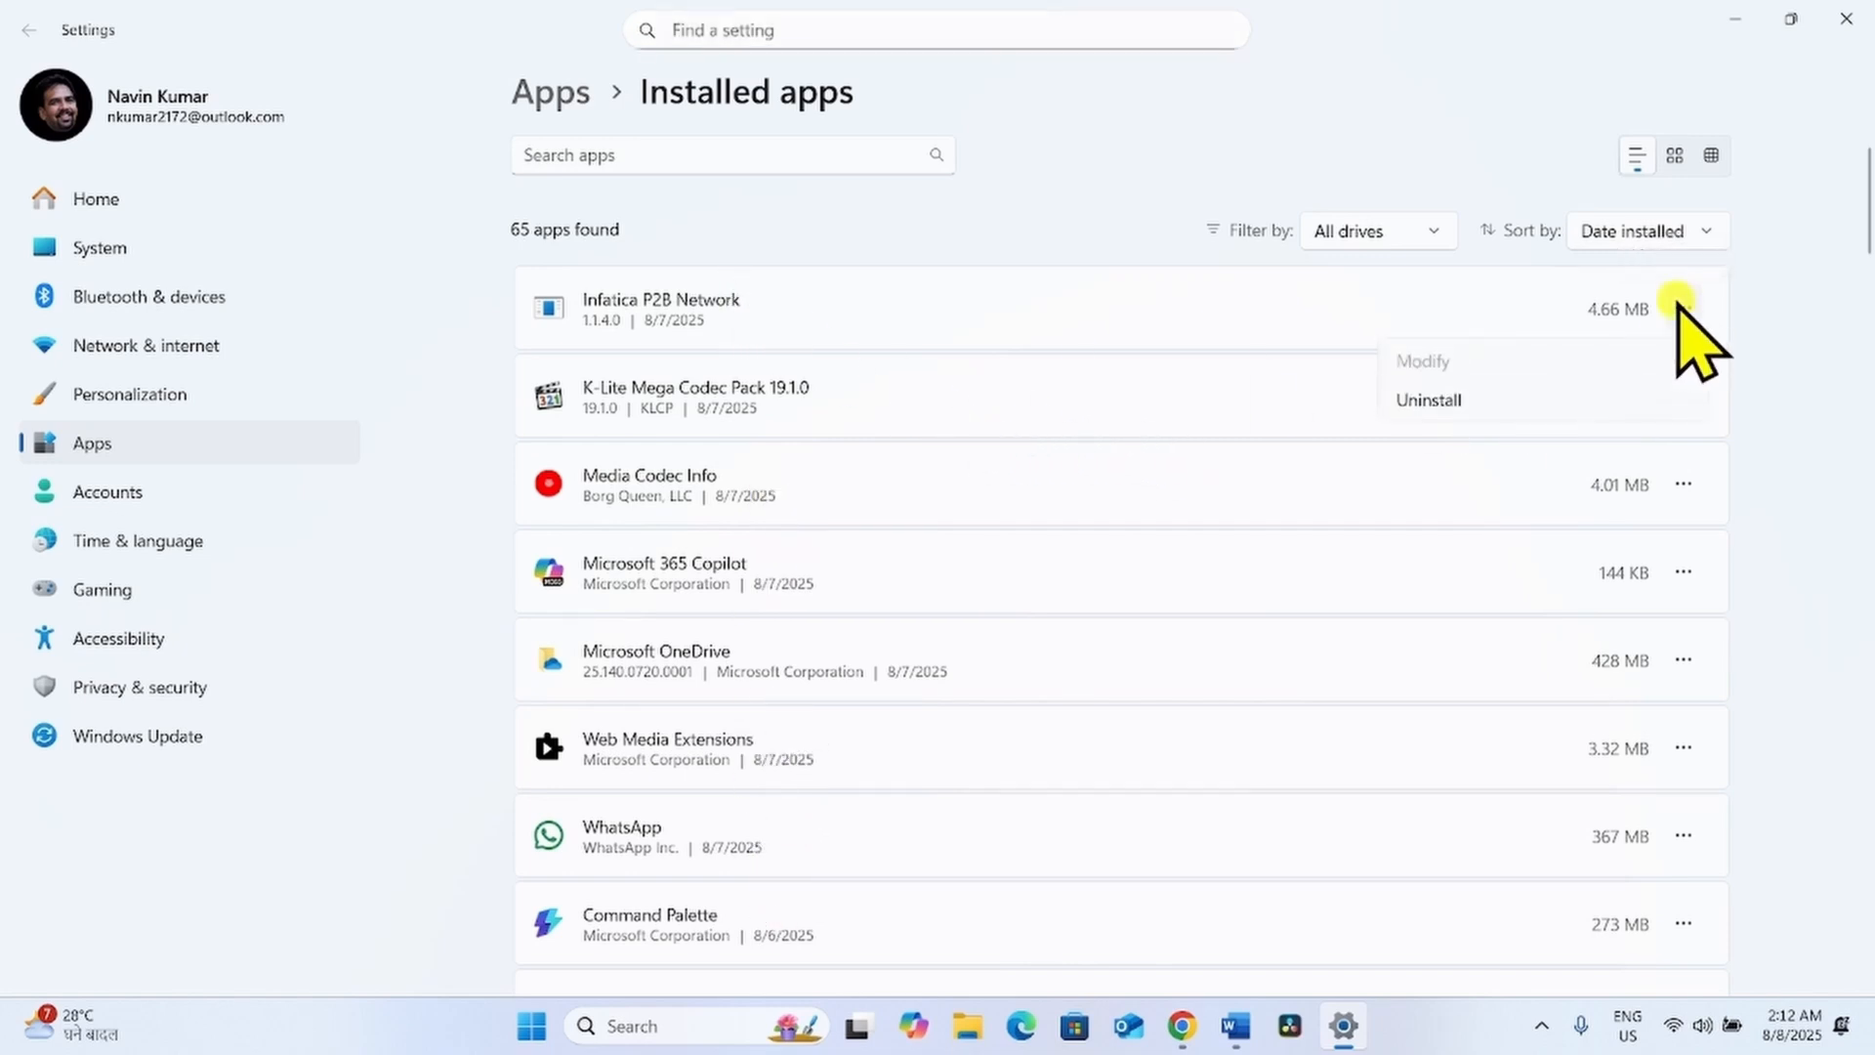
{"action": "left_click", "coordinate": [1426, 398]}
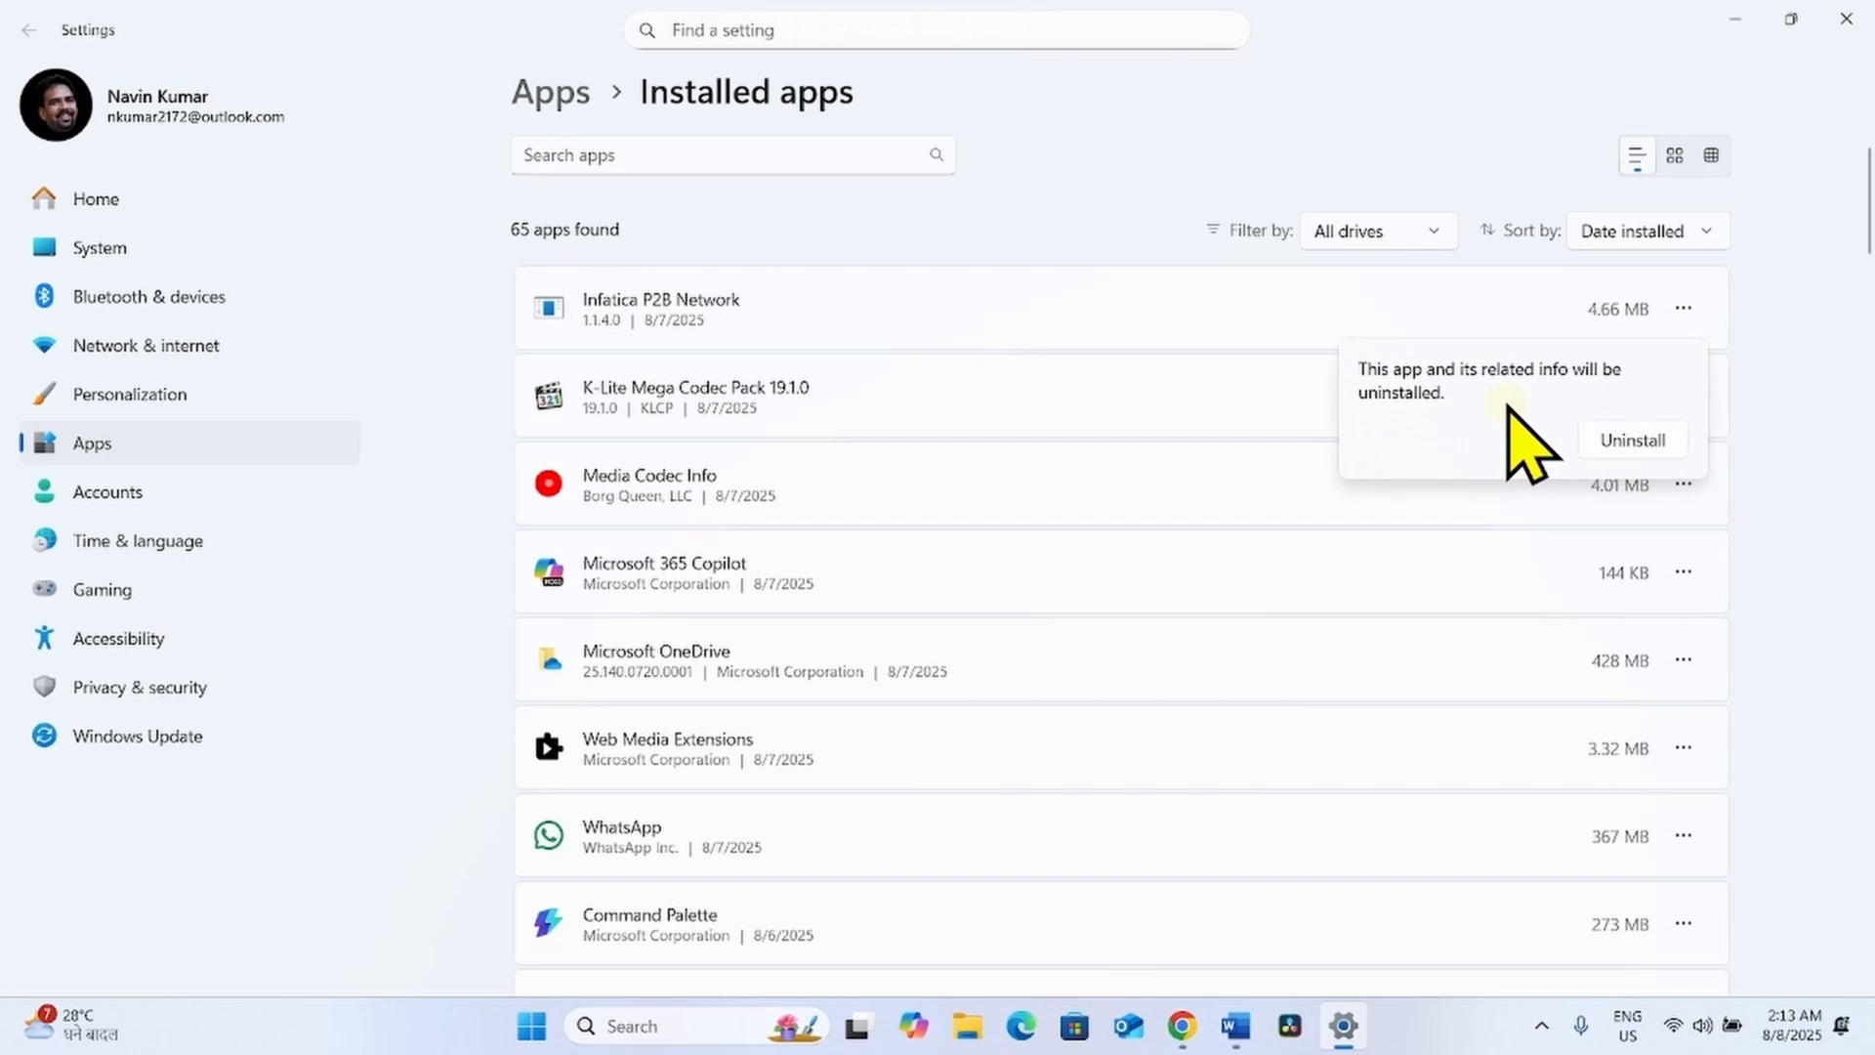
{"action": "mouse_move", "coordinate": [1657, 490]}
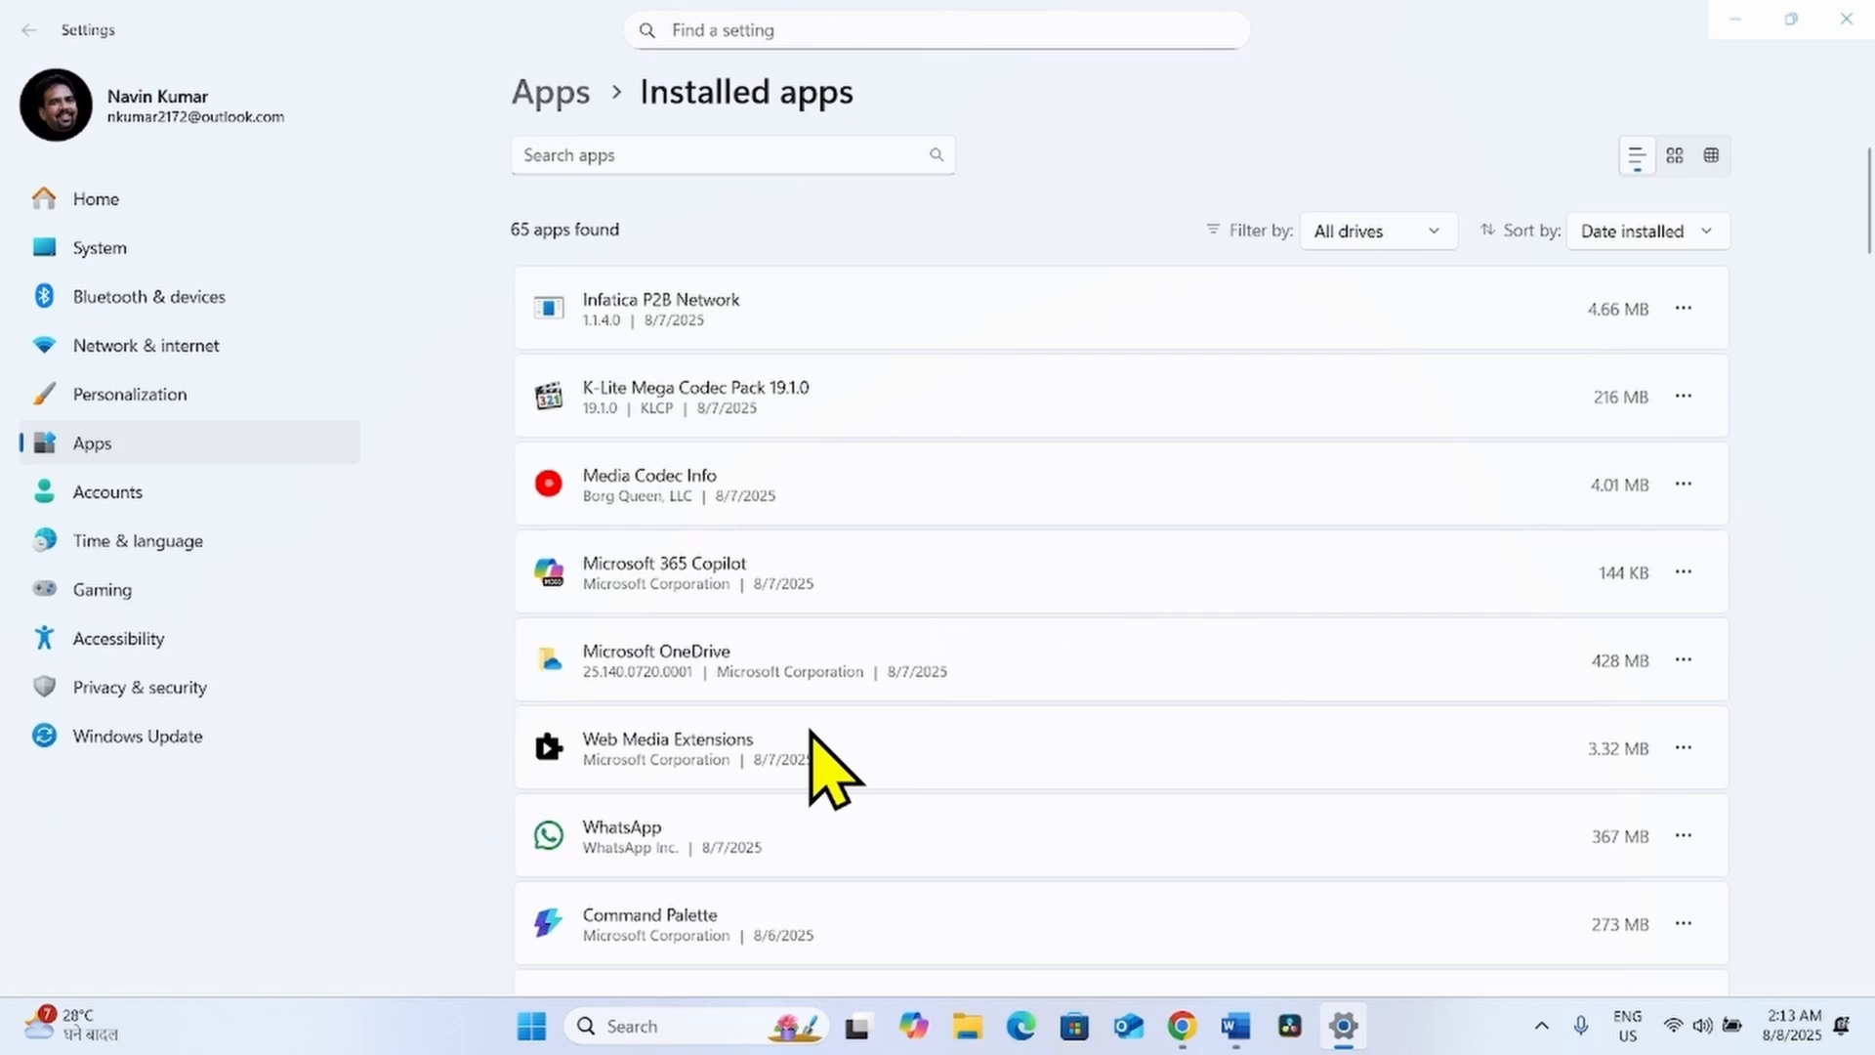
{"action": "mouse_move", "coordinate": [945, 418]}
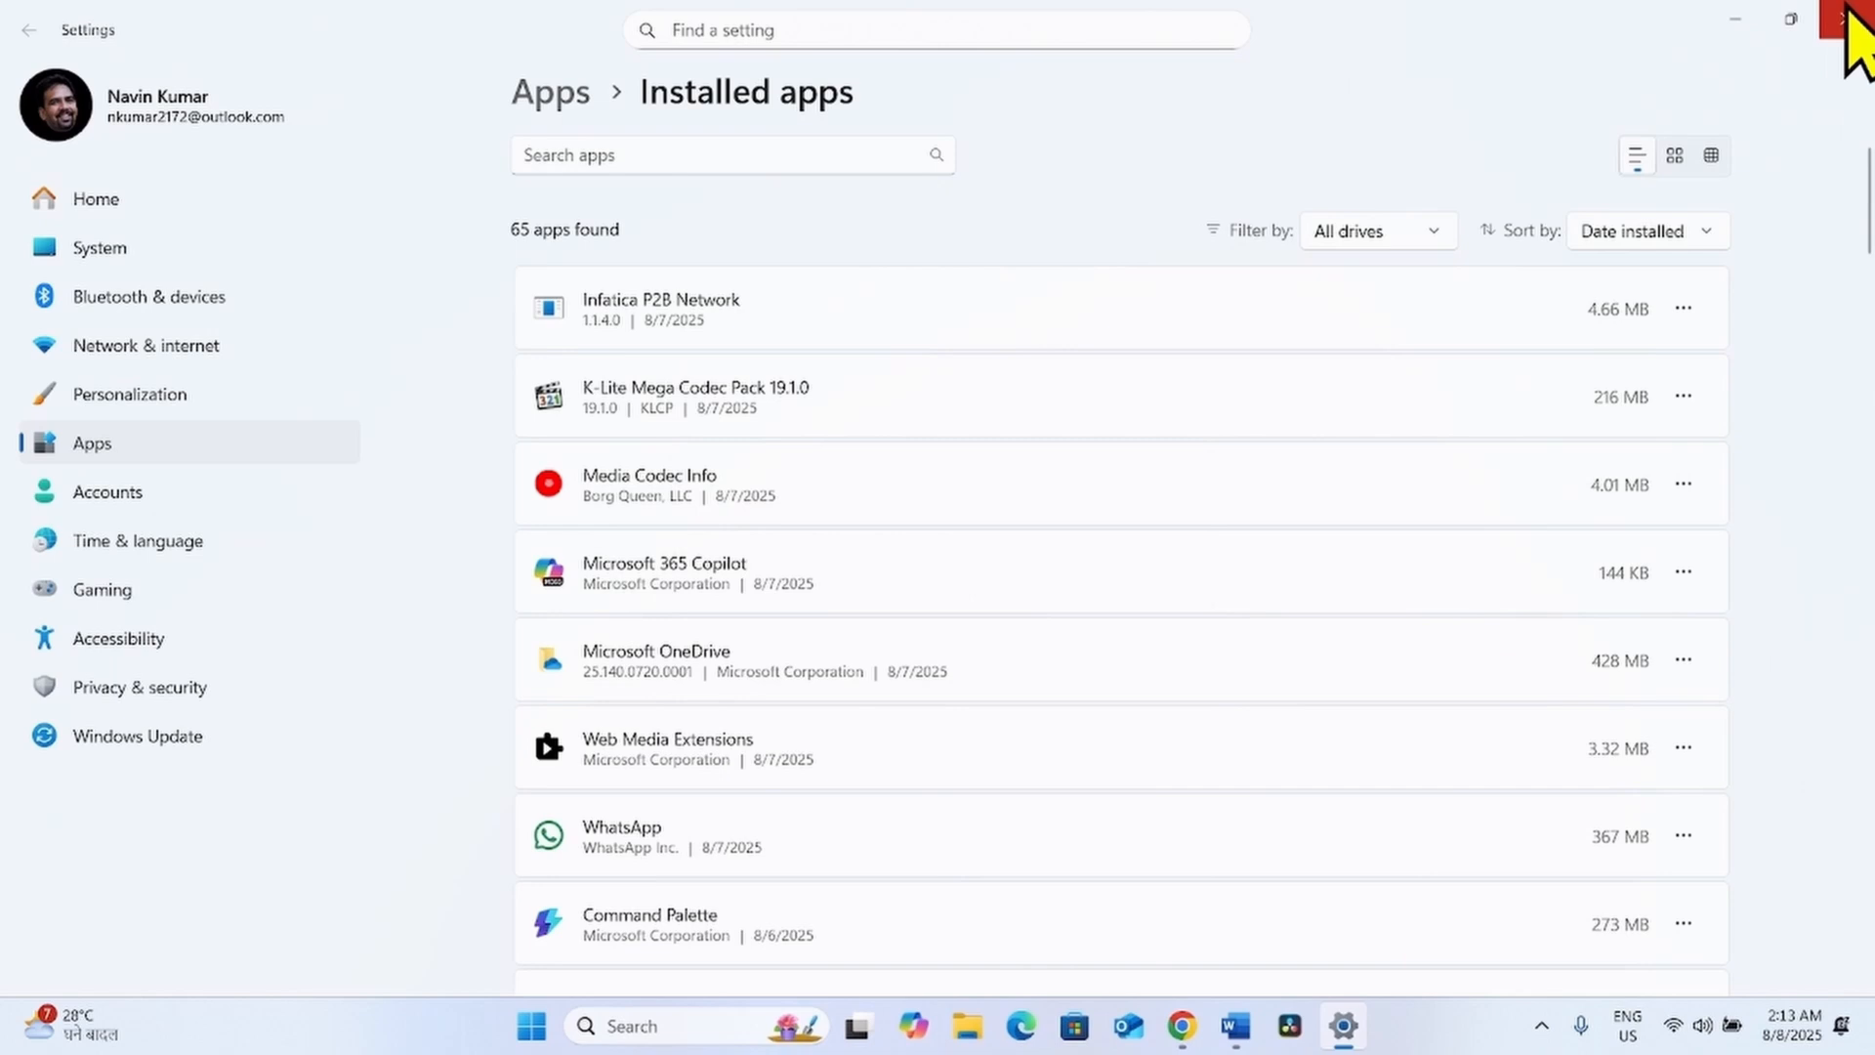
- Close the Settings window, leaving the Windows desktop showing
{"action": "left_click", "coordinate": [1858, 20]}
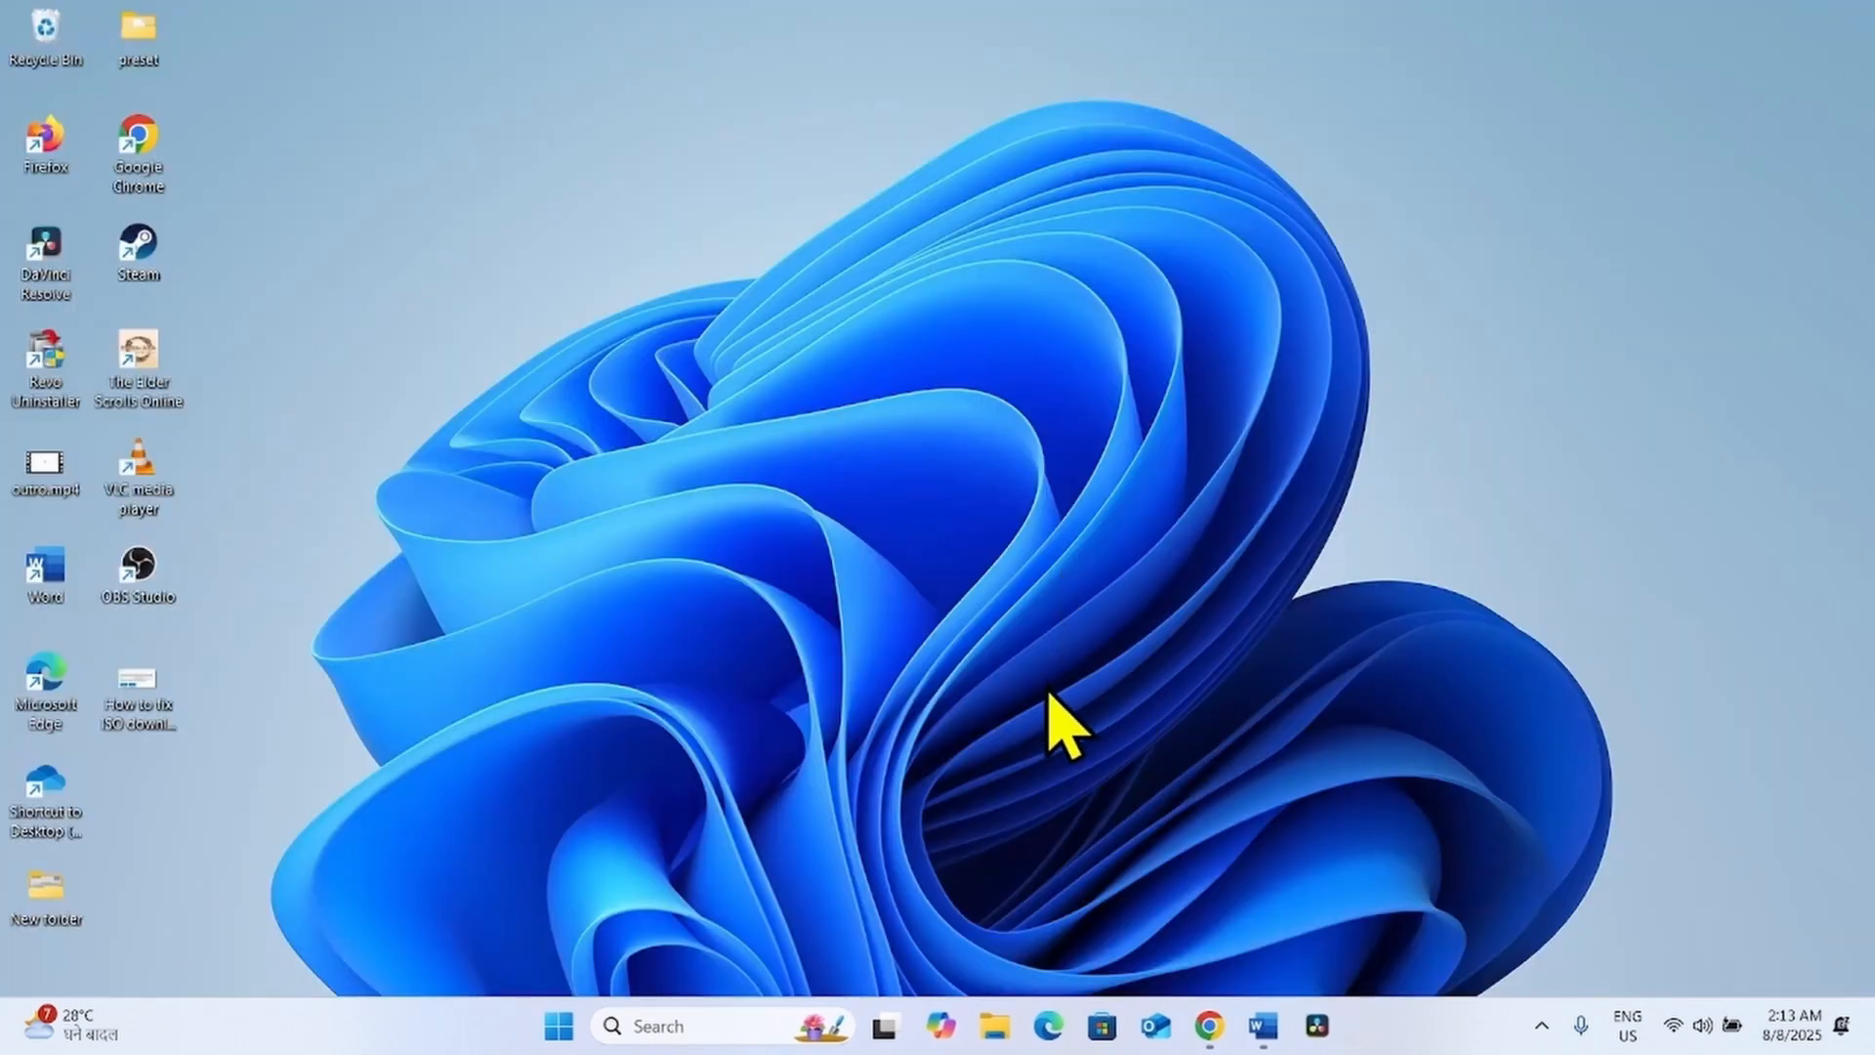
{"action": "mouse_move", "coordinate": [1071, 736]}
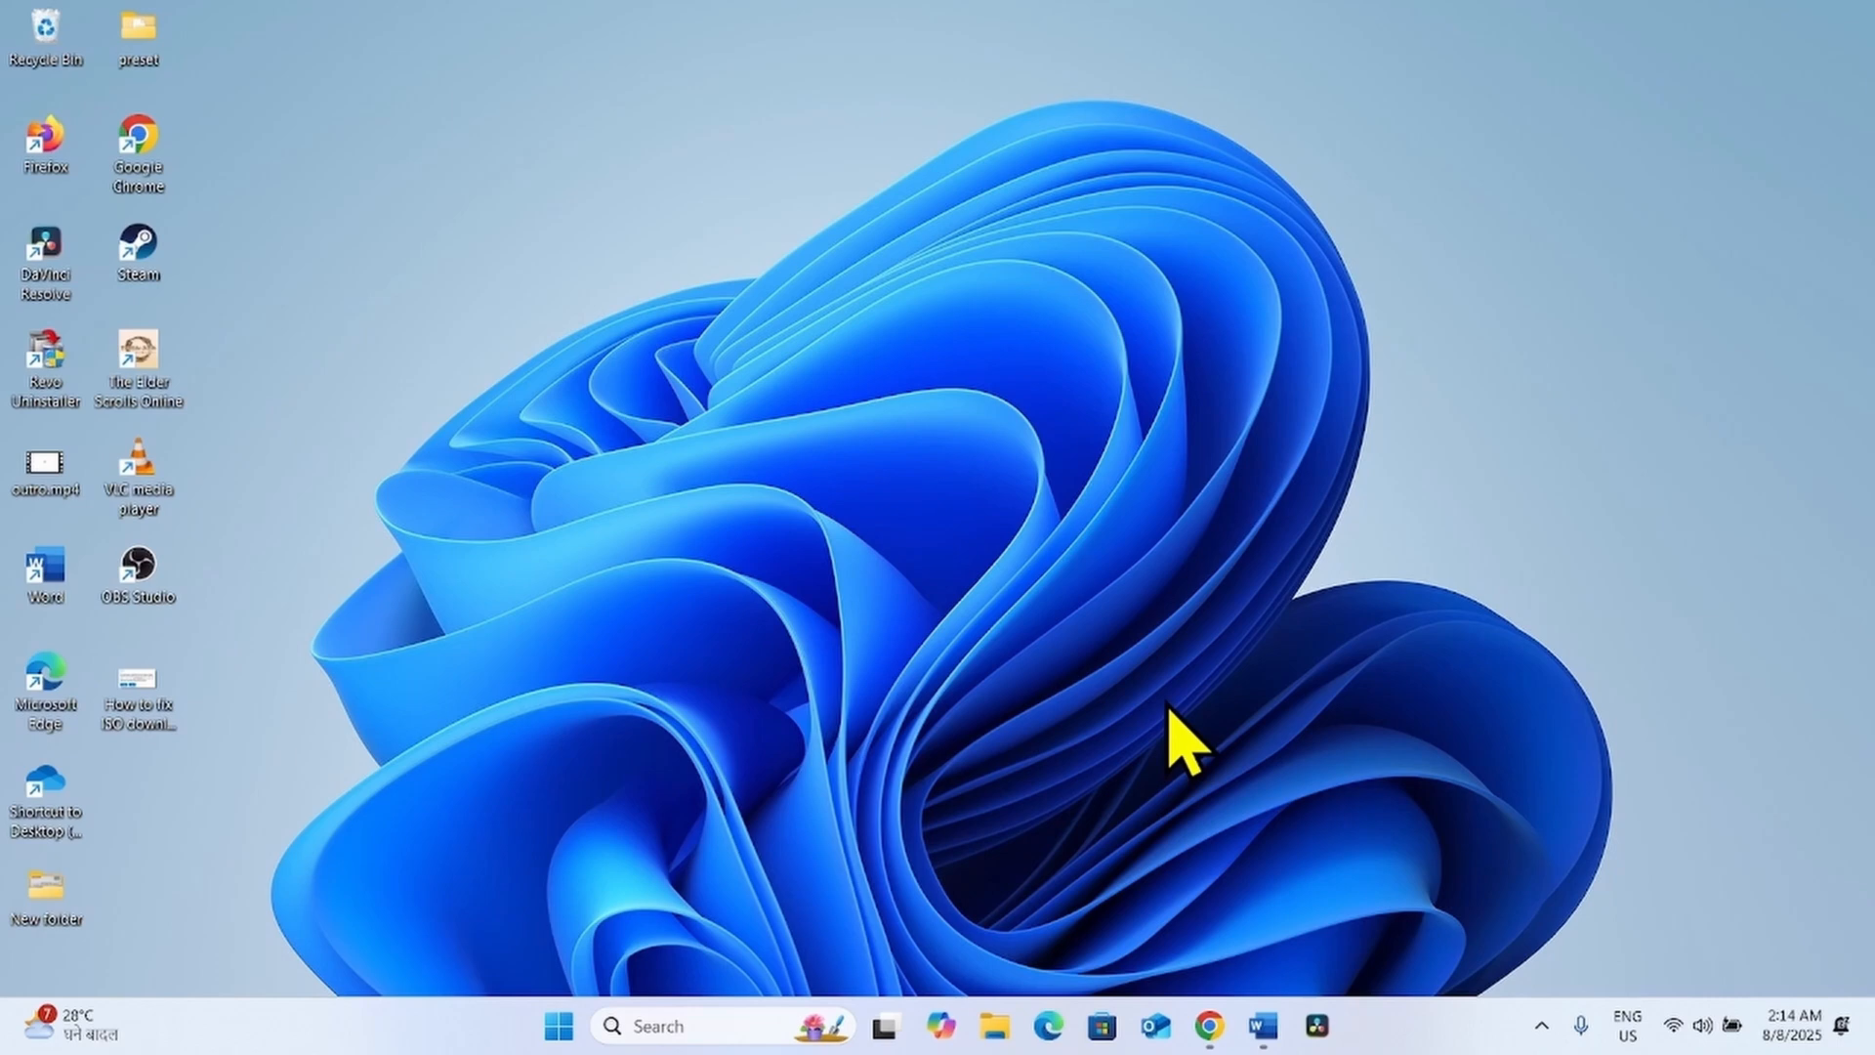
{"action": "mouse_move", "coordinate": [1149, 729]}
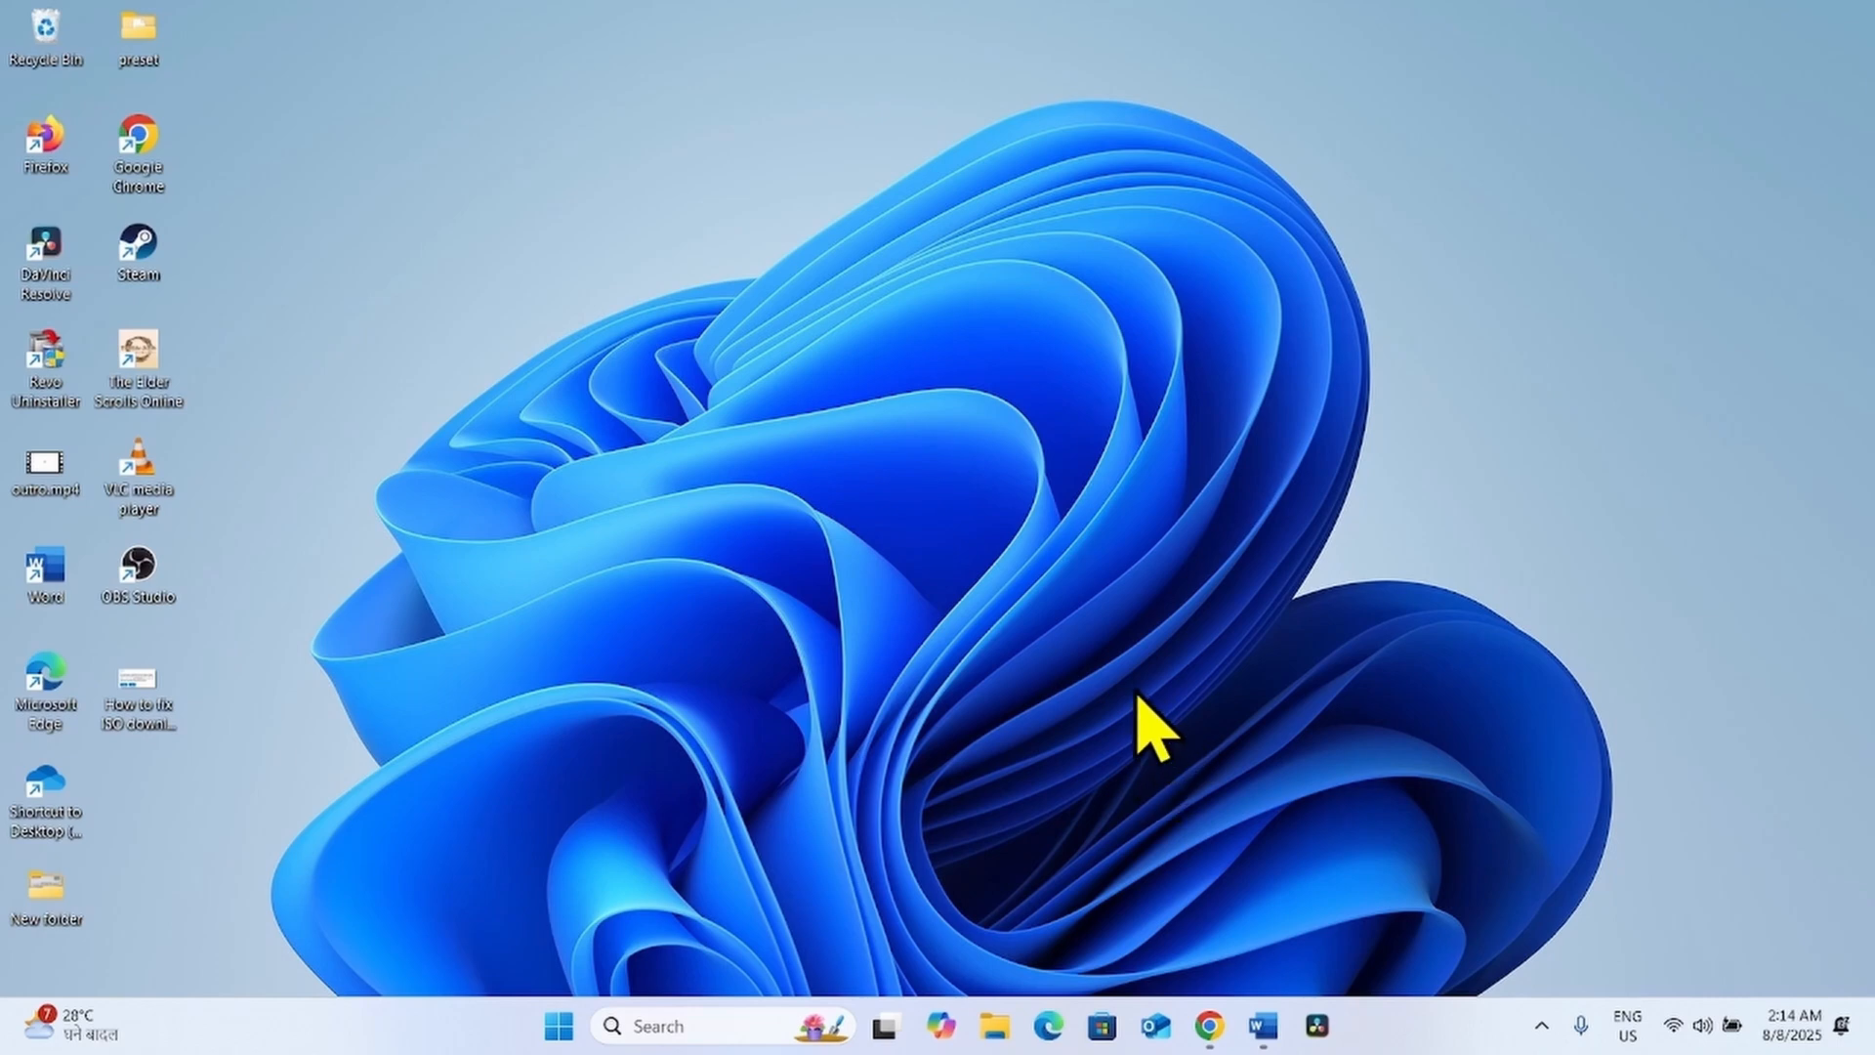
{"action": "mouse_move", "coordinate": [1232, 934]}
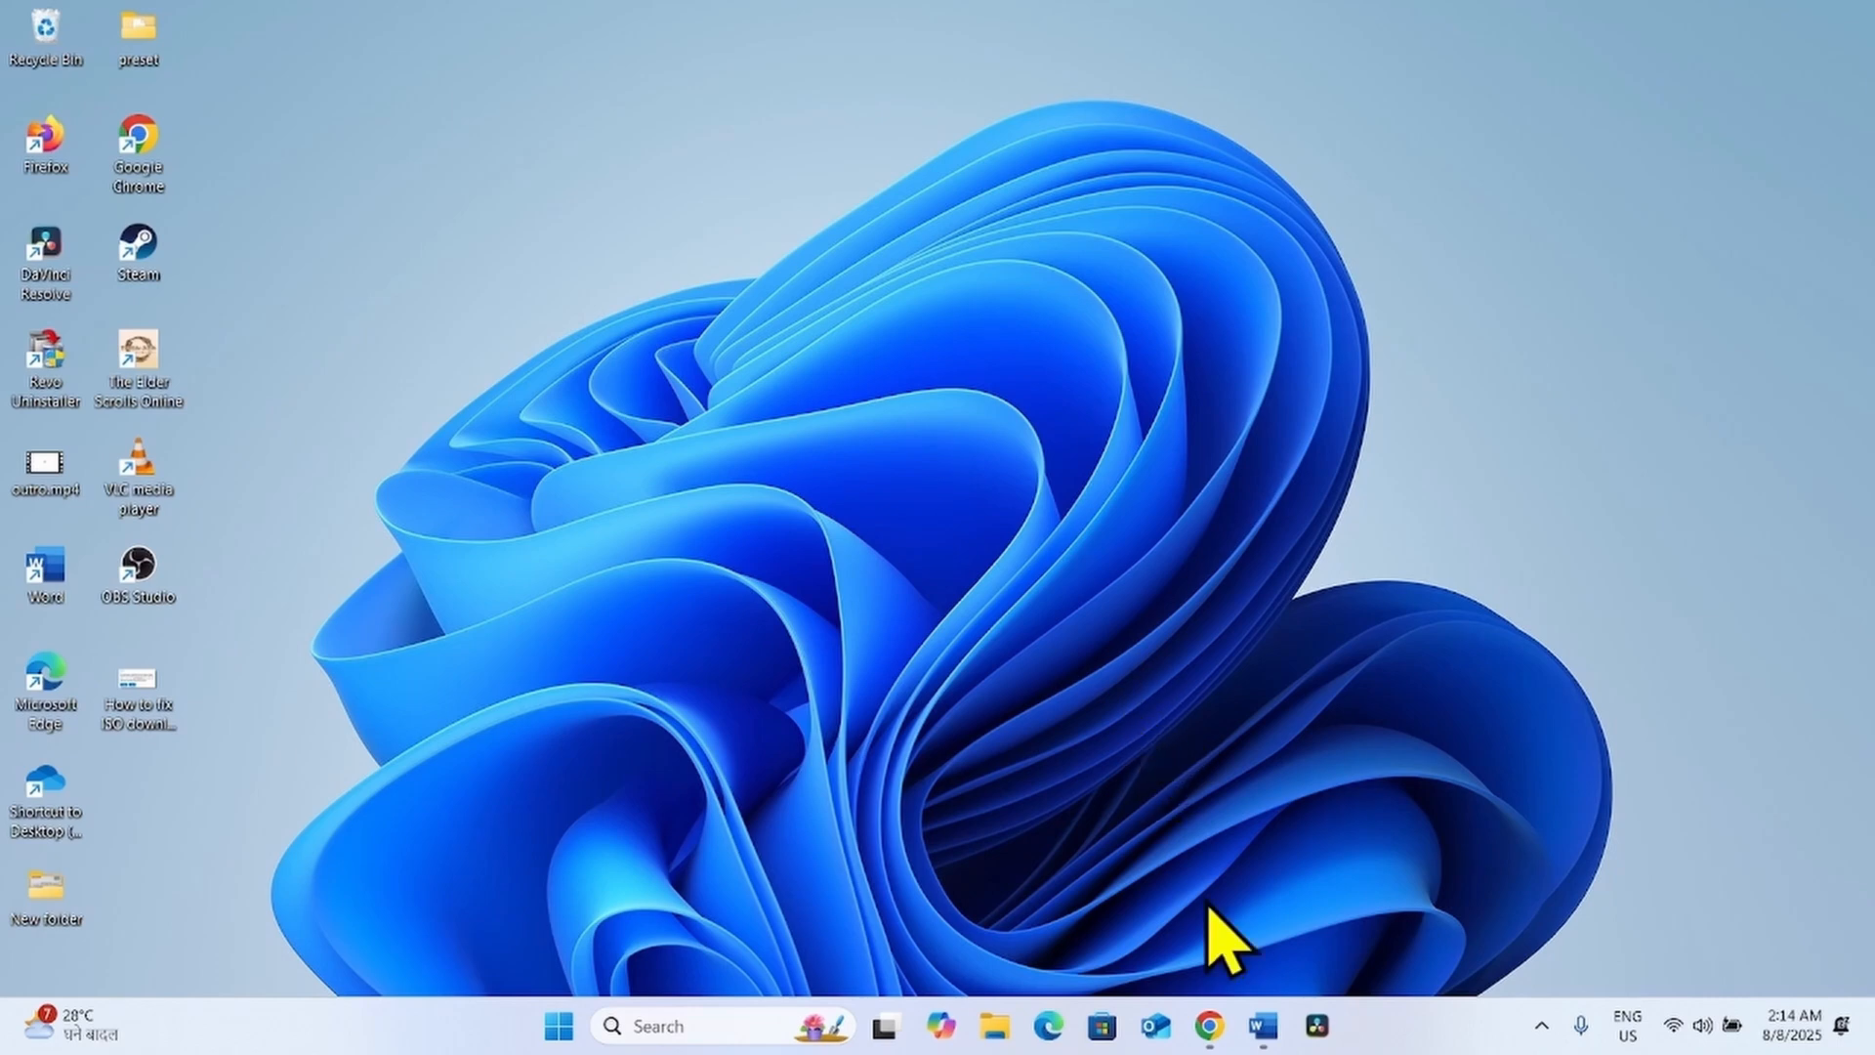